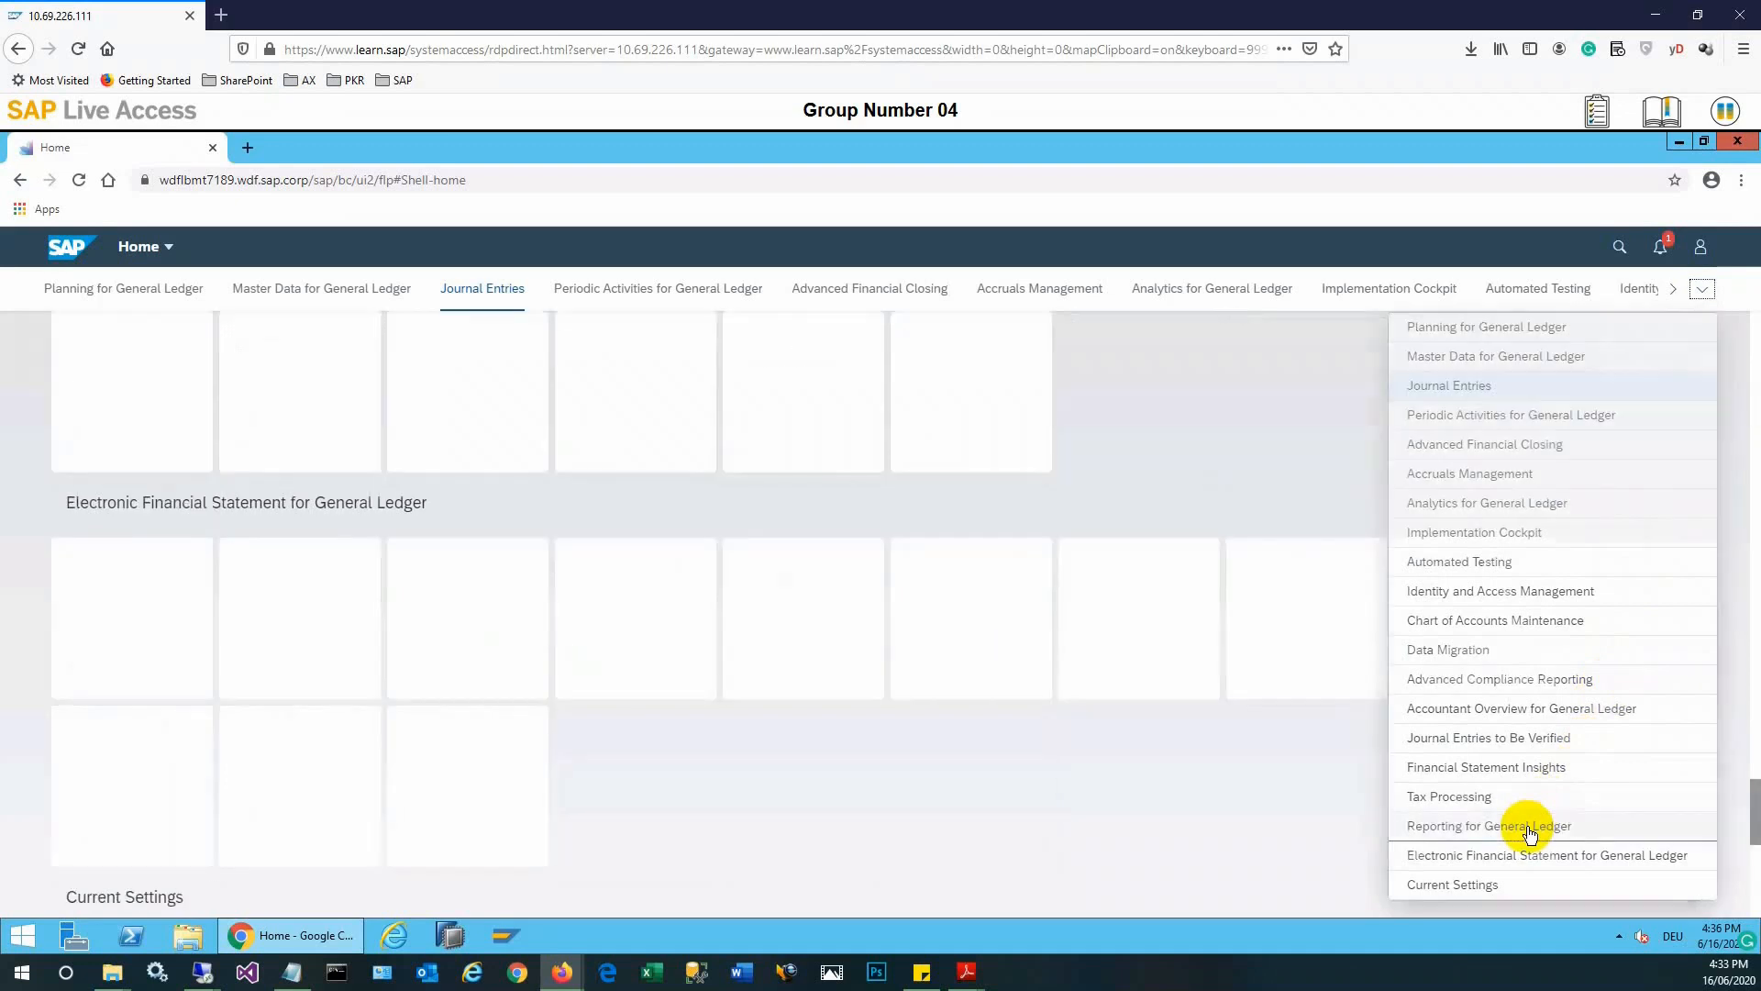
# Jump to the Reporting for General Ledger tile group from the launchpad's group list.
pyautogui.click(1491, 826)
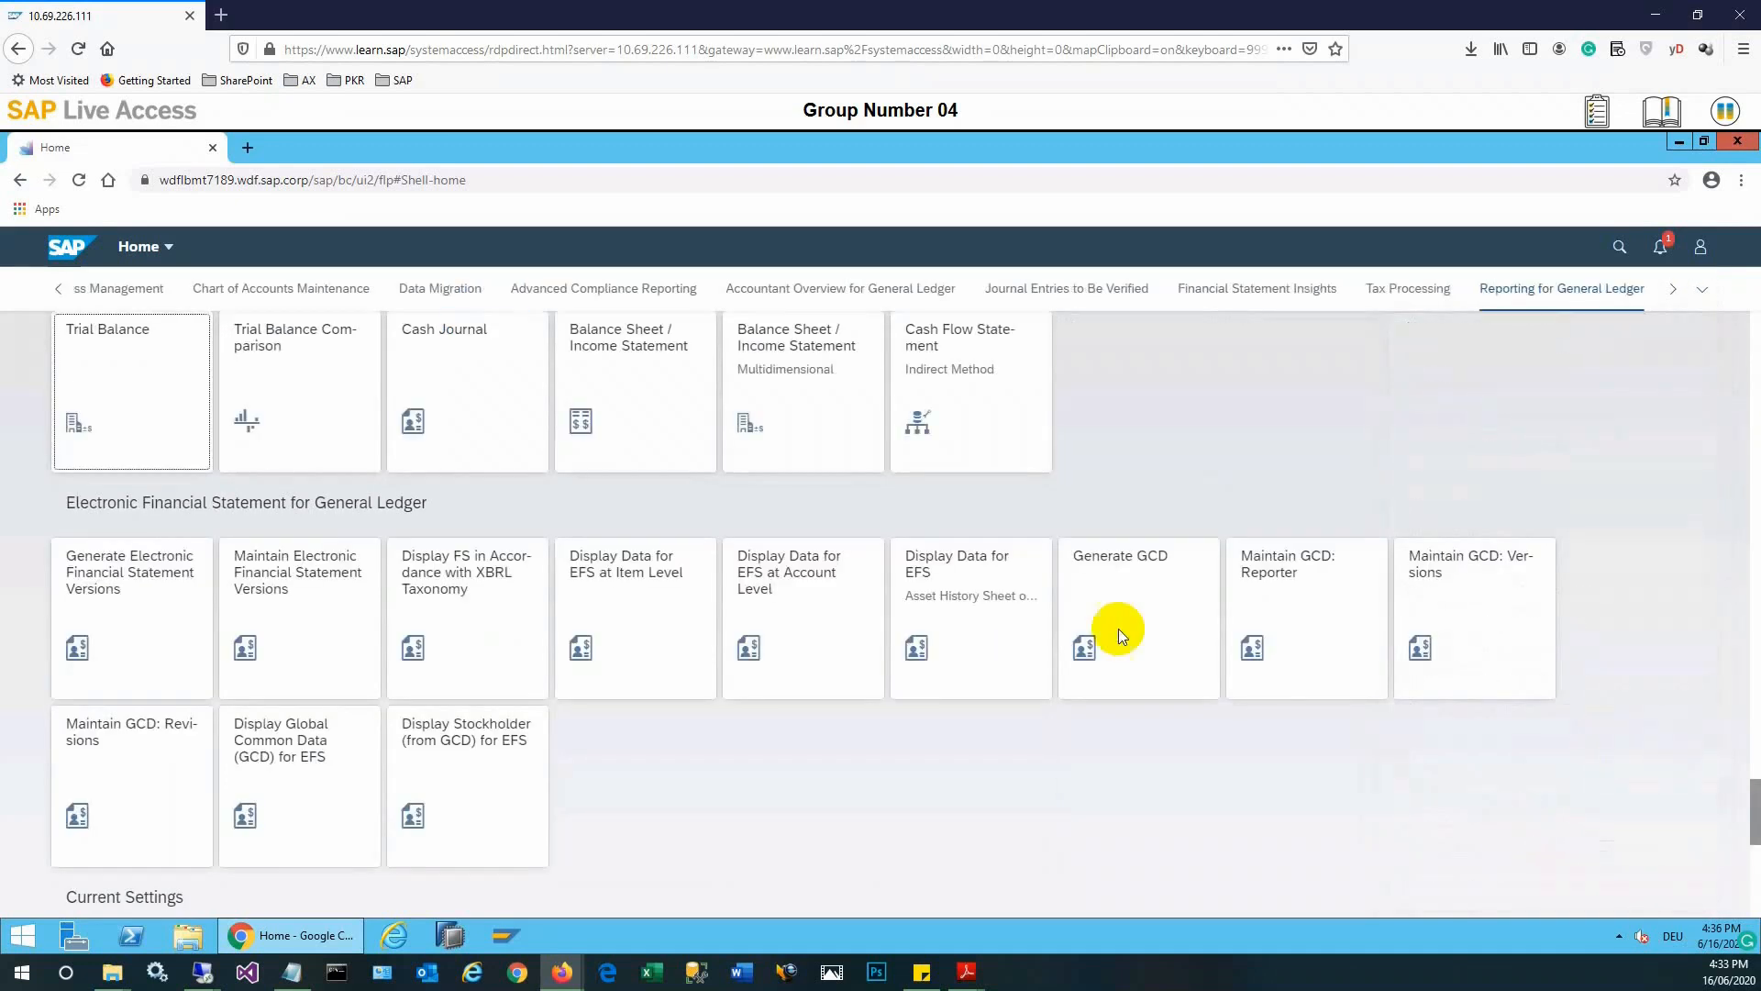
pyautogui.moveTo(466, 370)
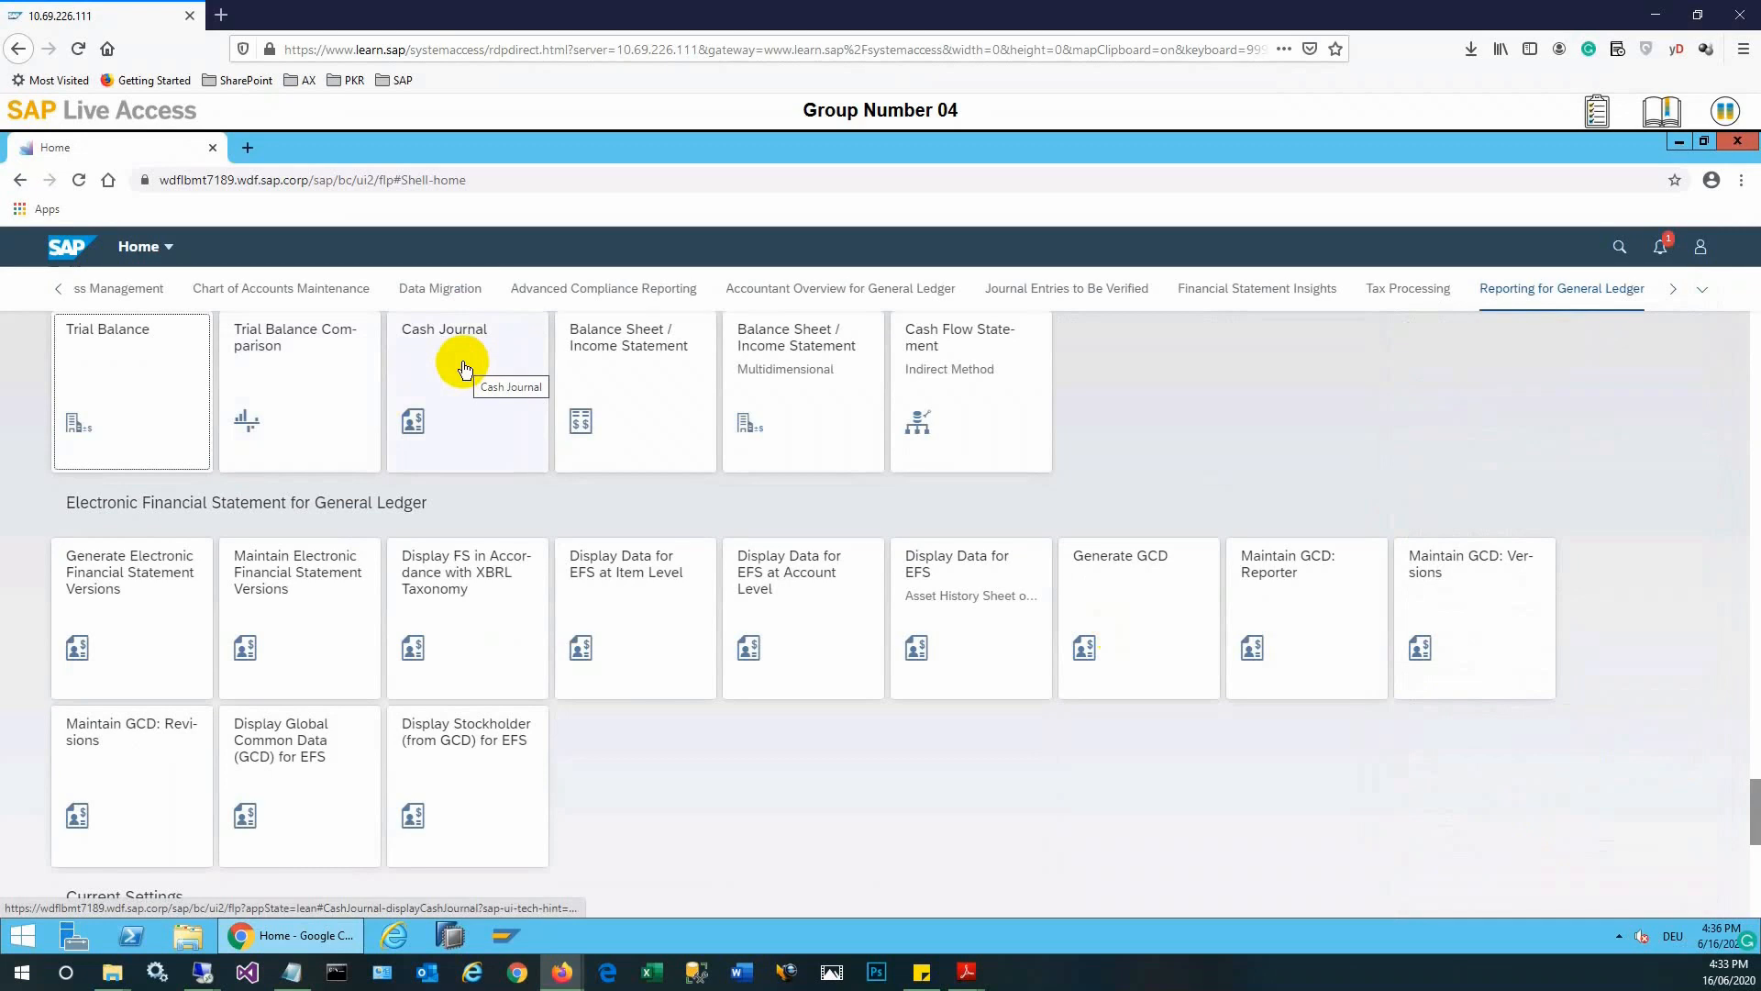
# Open the Cash Journal app and list the available company codes to choose 1010.
pyautogui.click(465, 390)
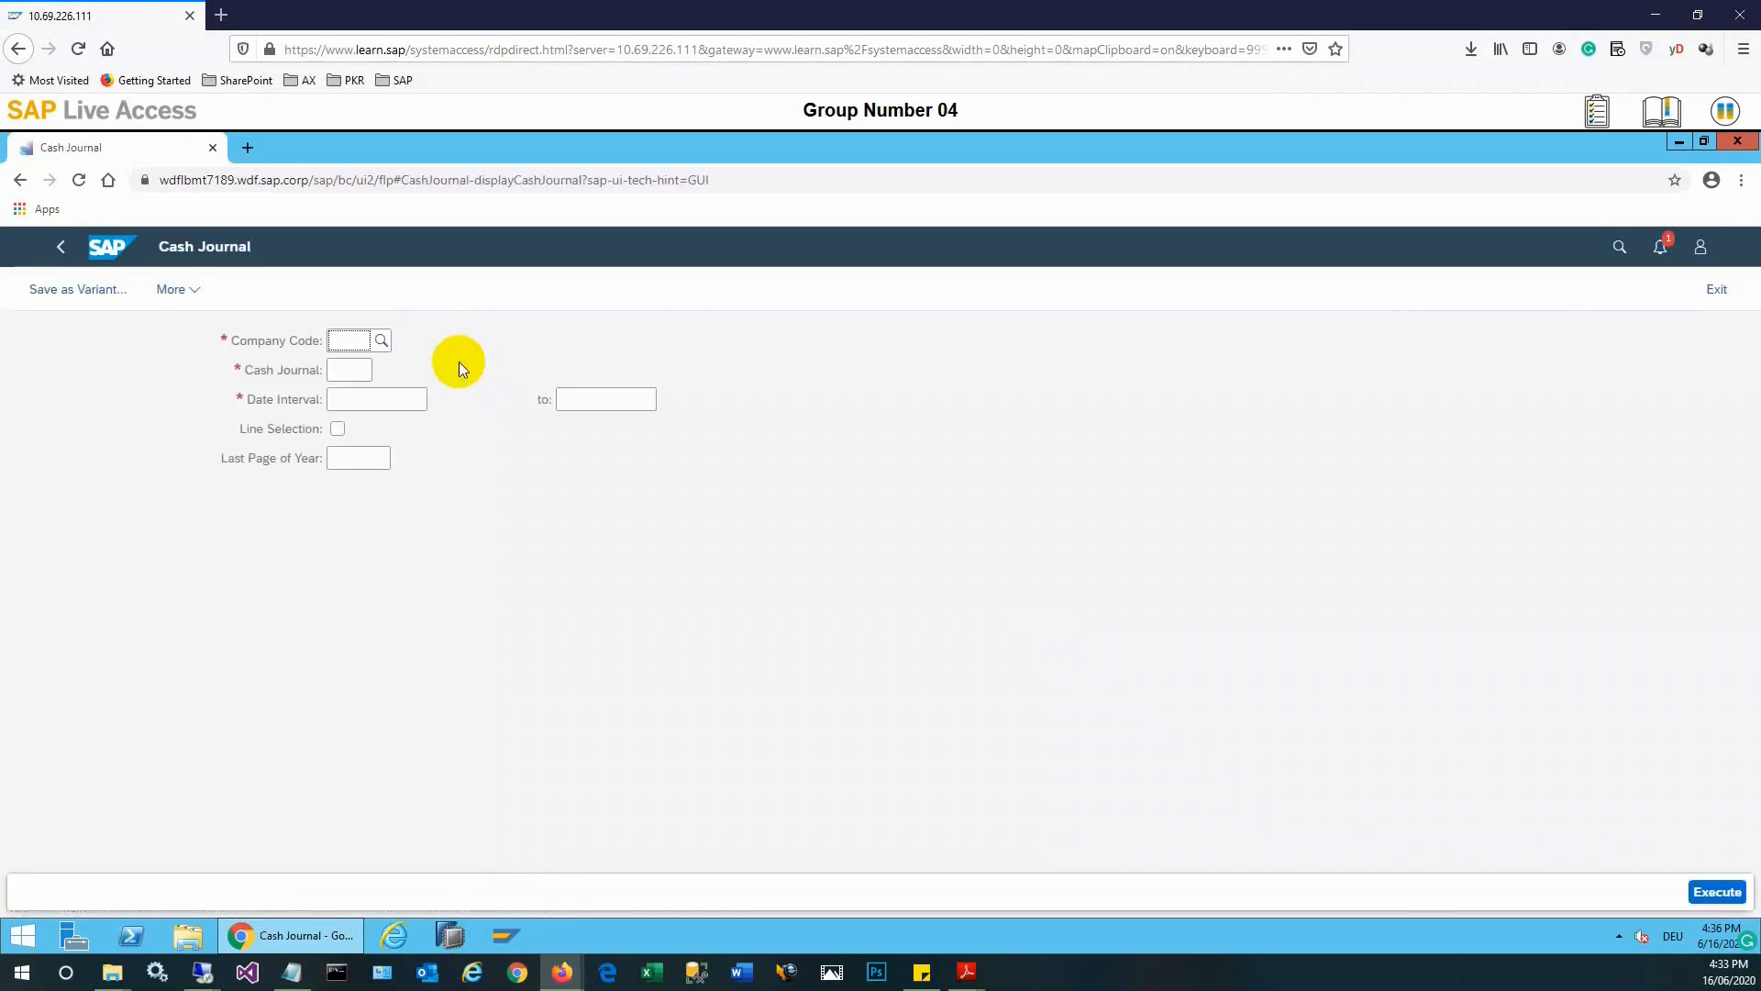
pyautogui.click(381, 340)
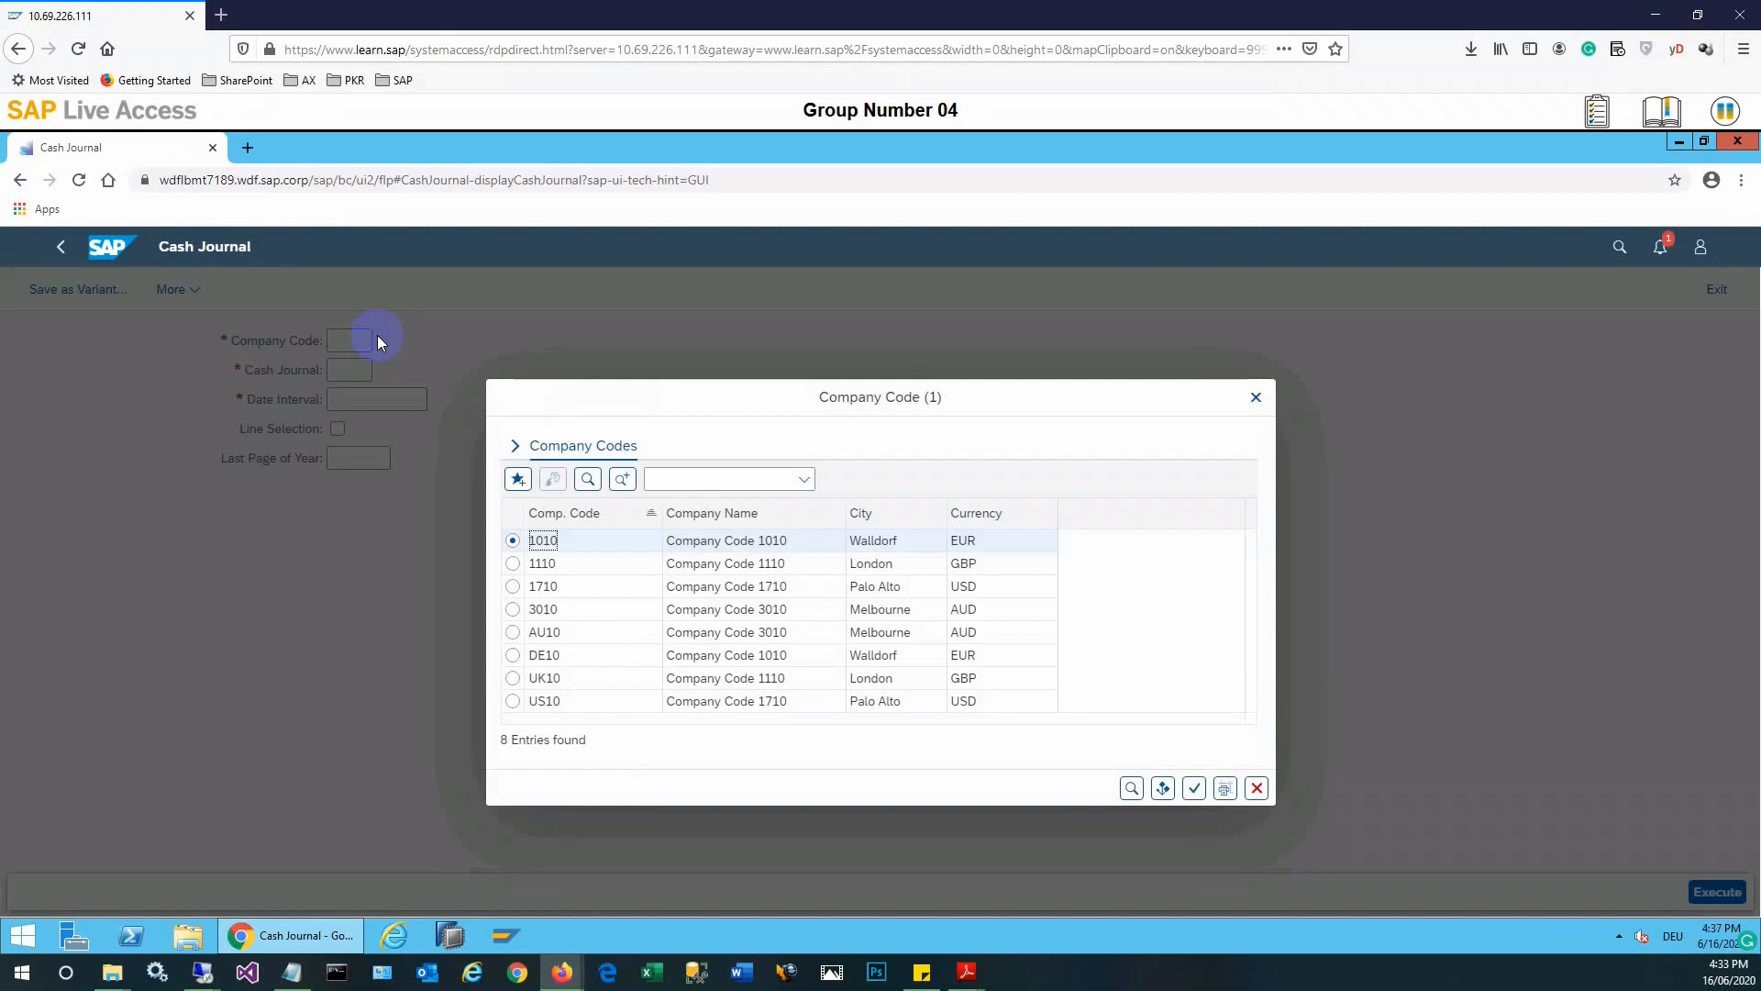
pyautogui.moveTo(674, 601)
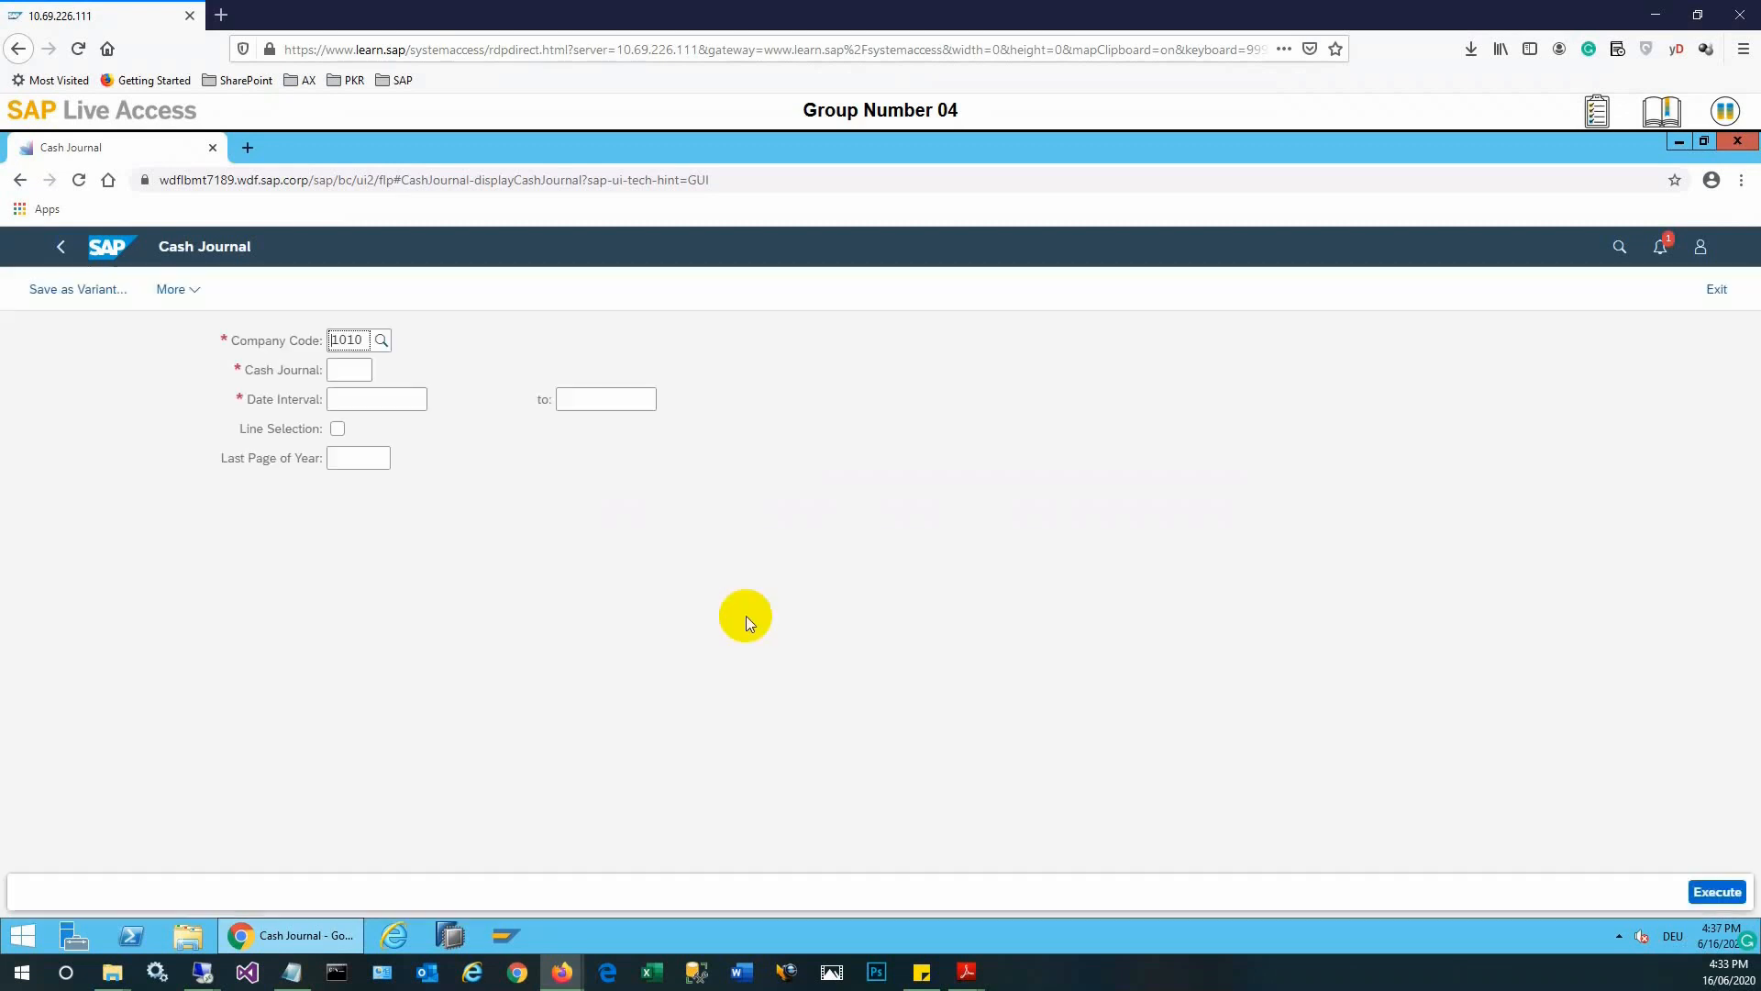
pyautogui.moveTo(640, 547)
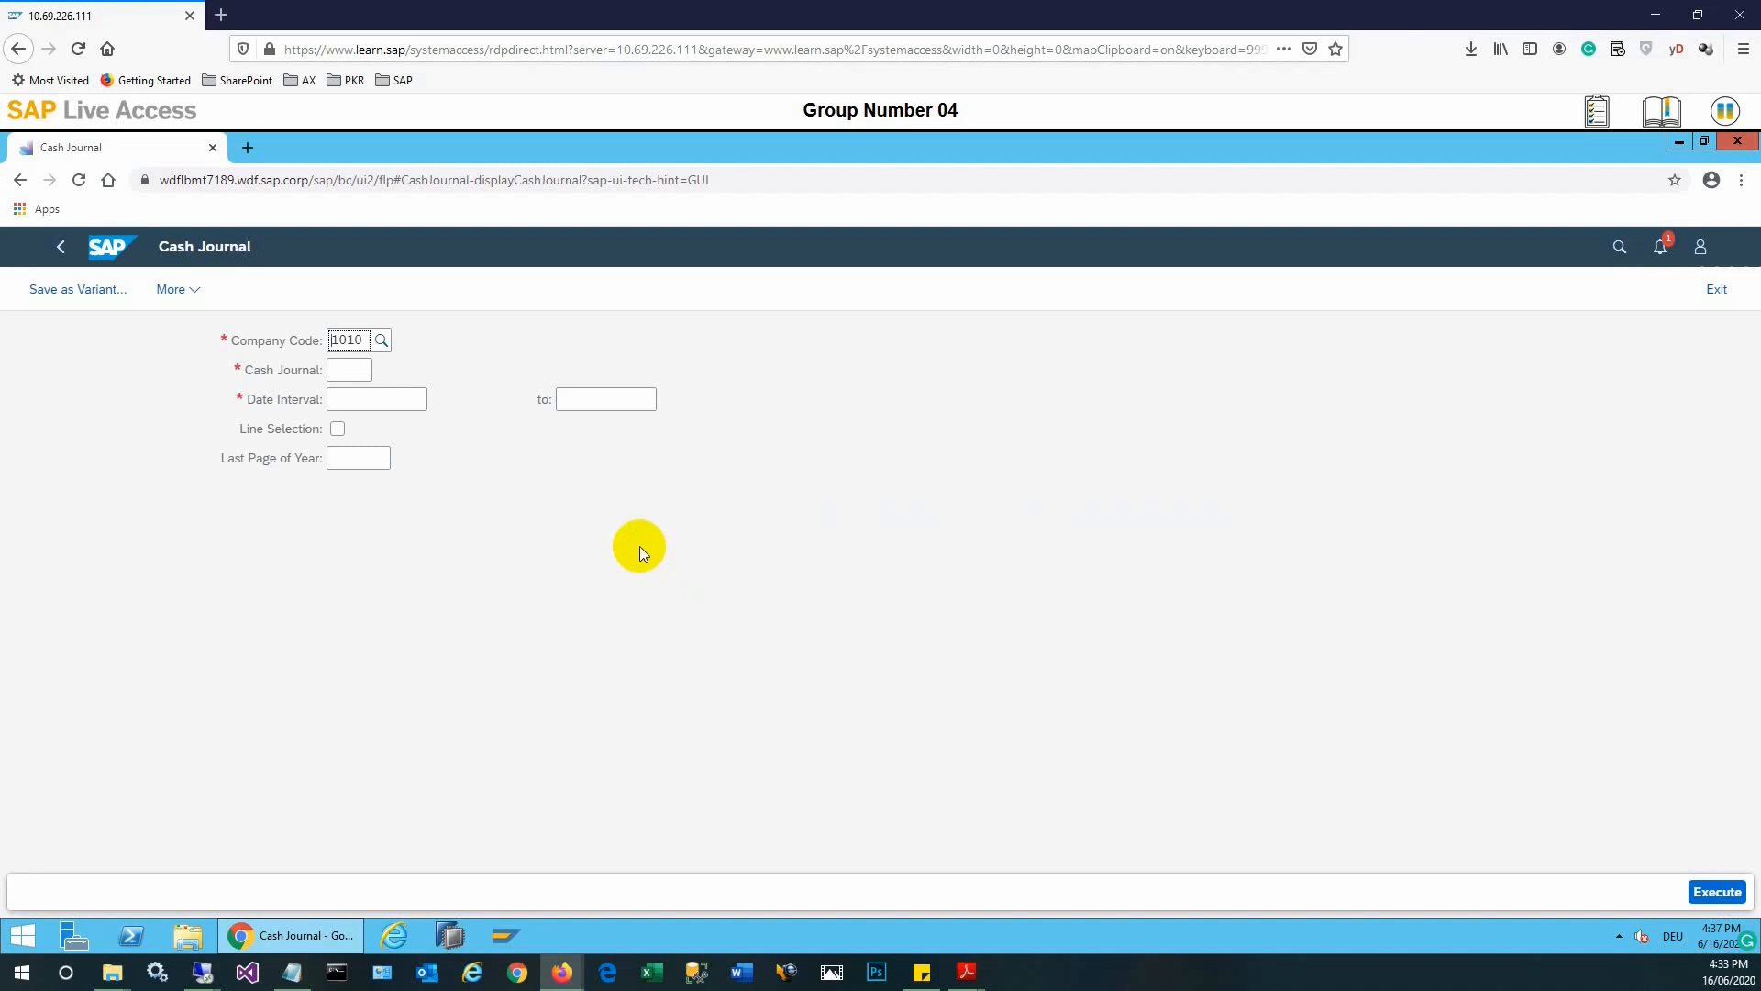
pyautogui.moveTo(465, 517)
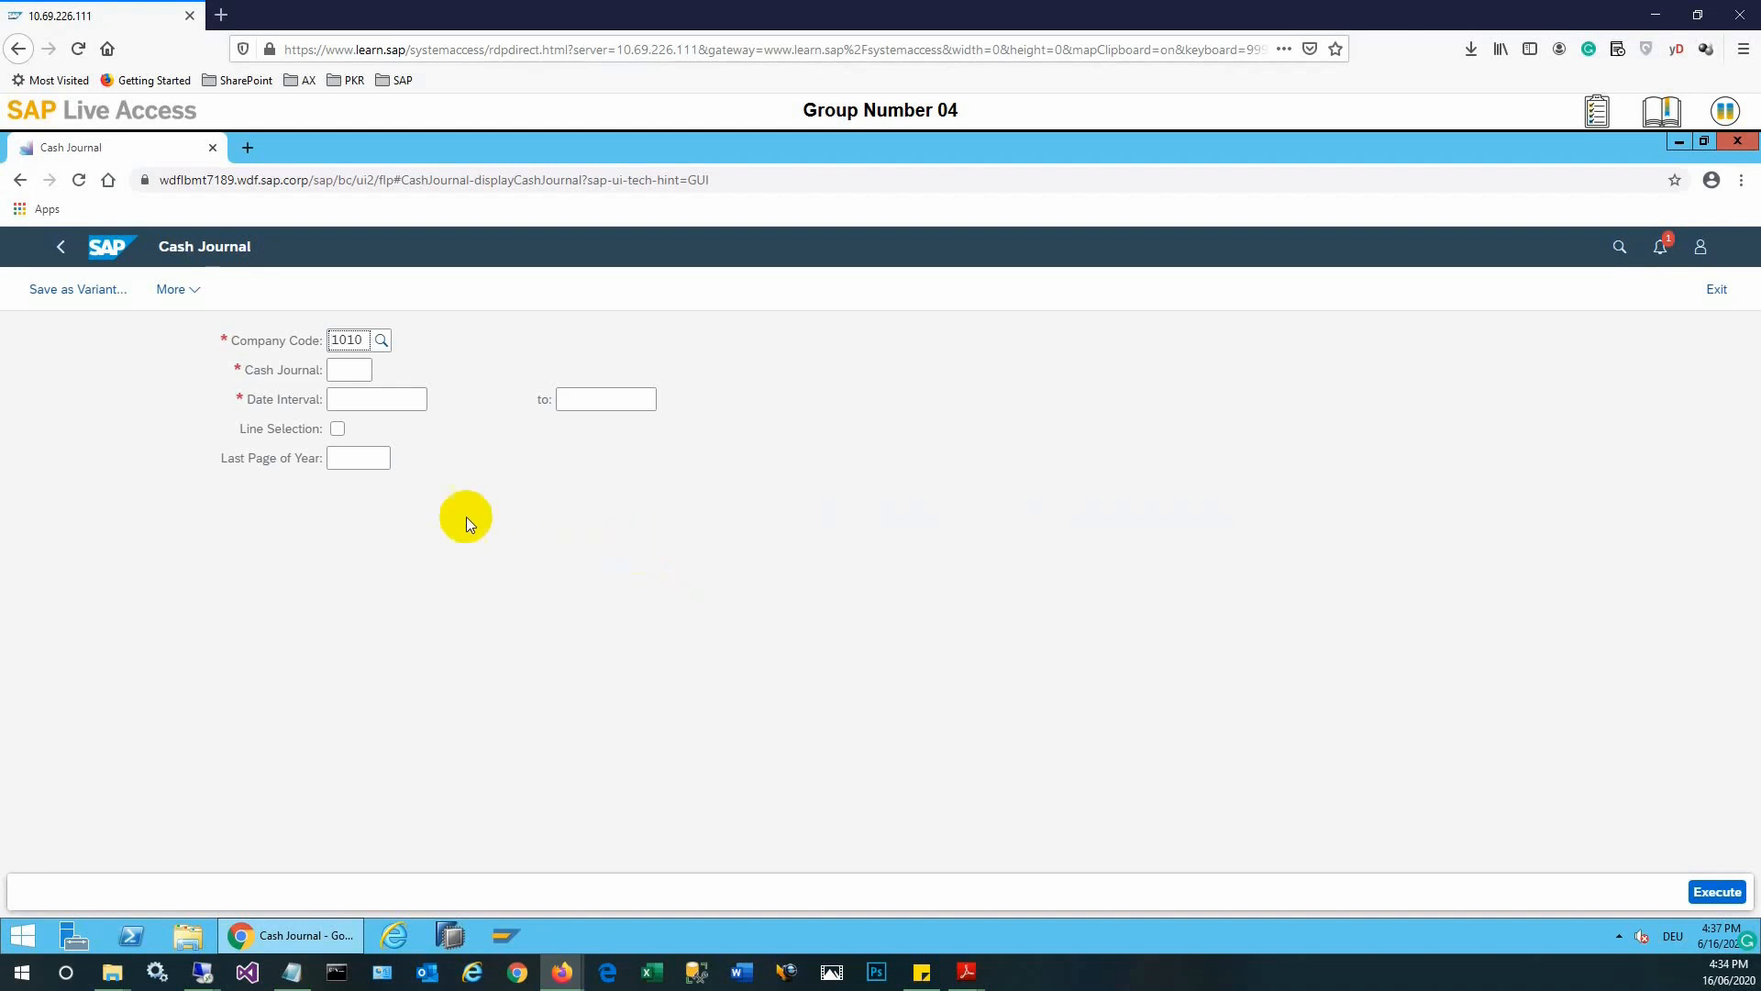
# Enter cash journal 0001 PETTY CASH via the Cash Journal value help.
pyautogui.click(349, 370)
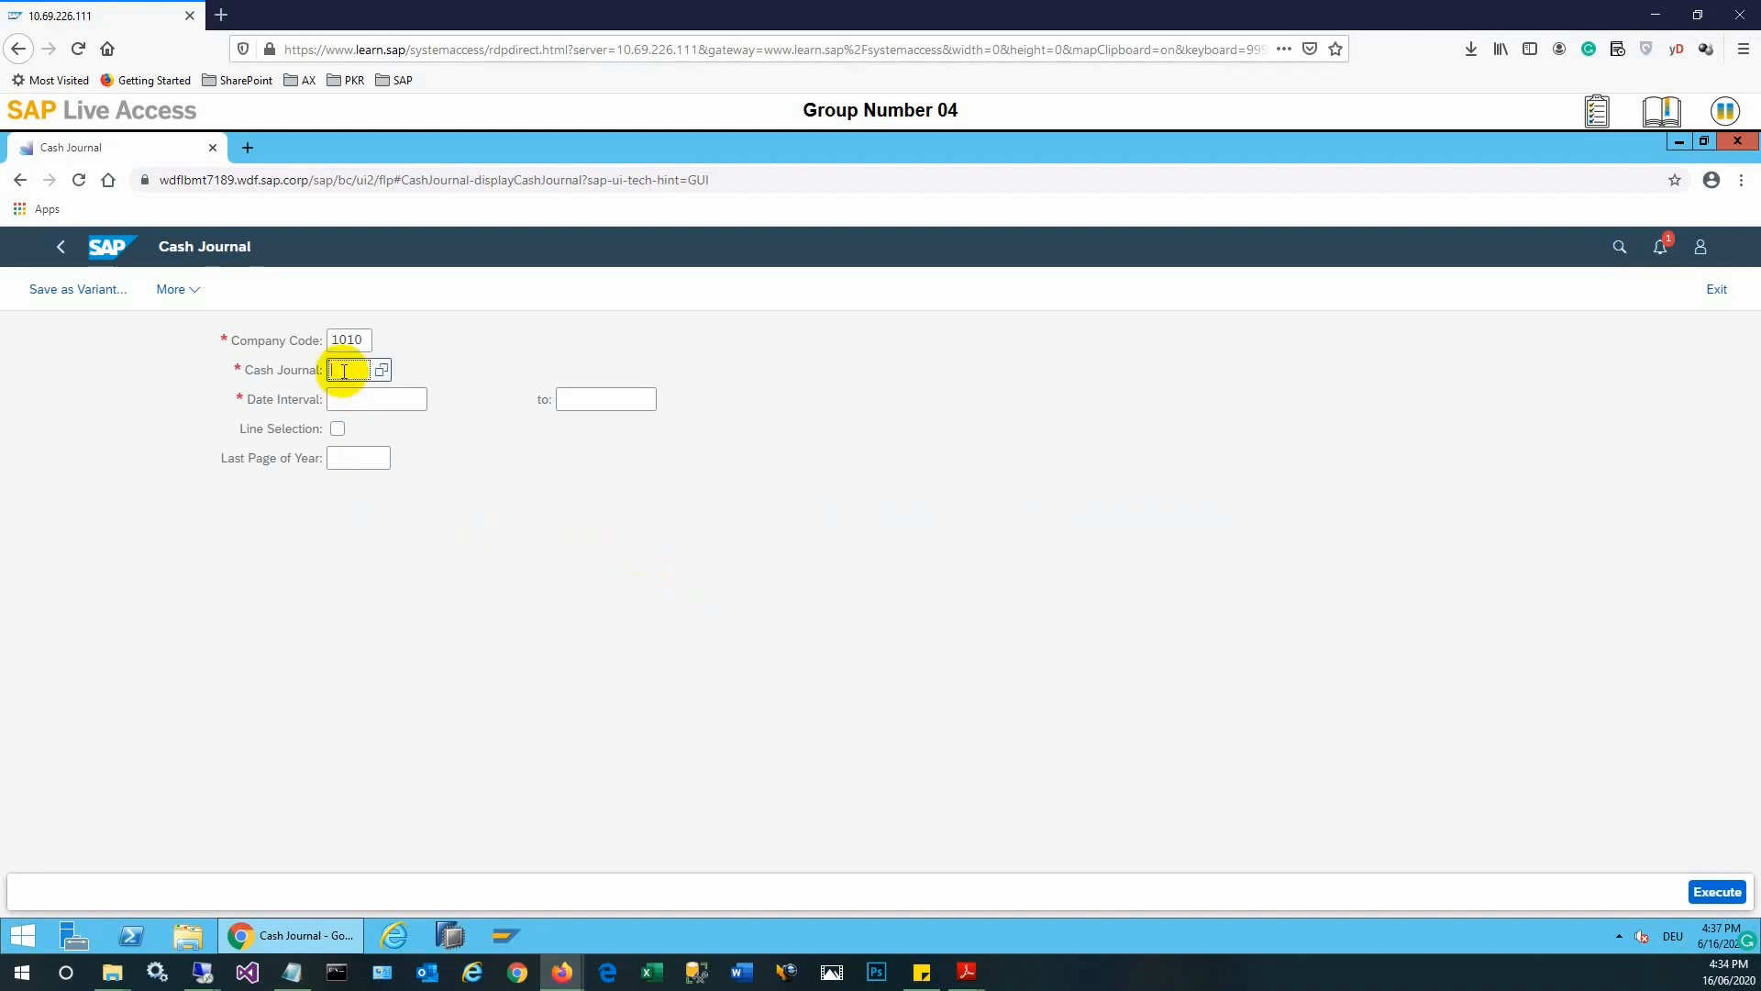
pyautogui.click(382, 371)
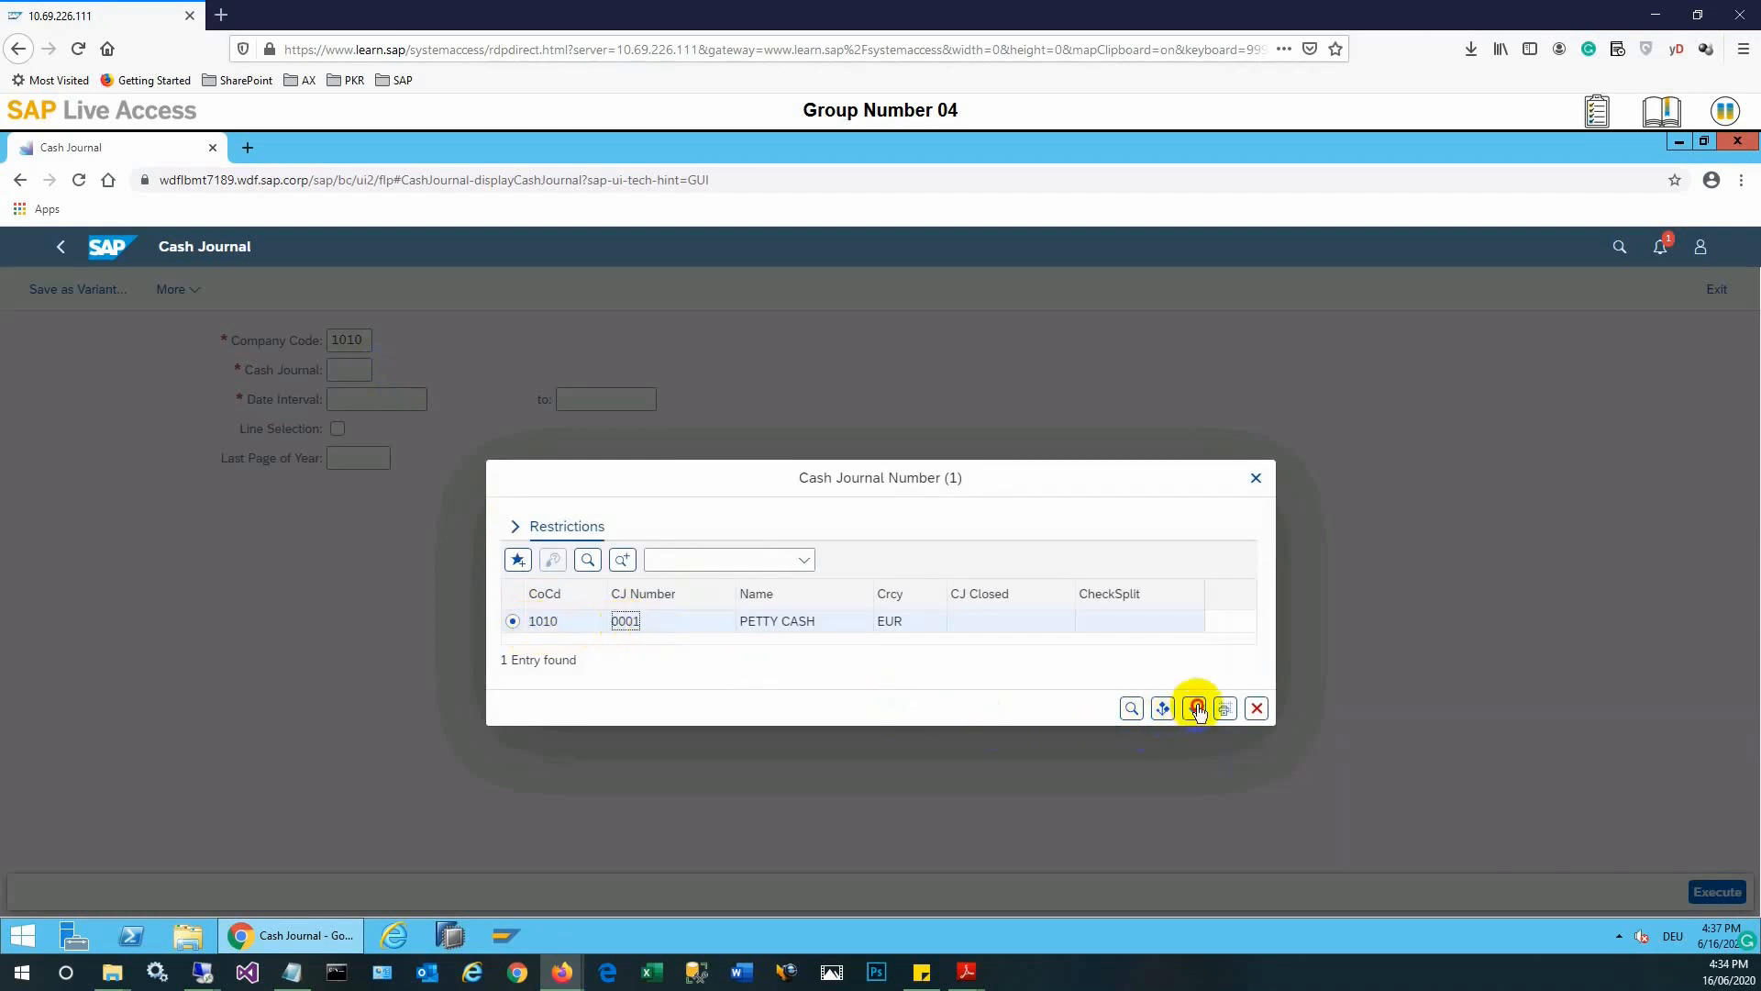
pyautogui.click(1196, 708)
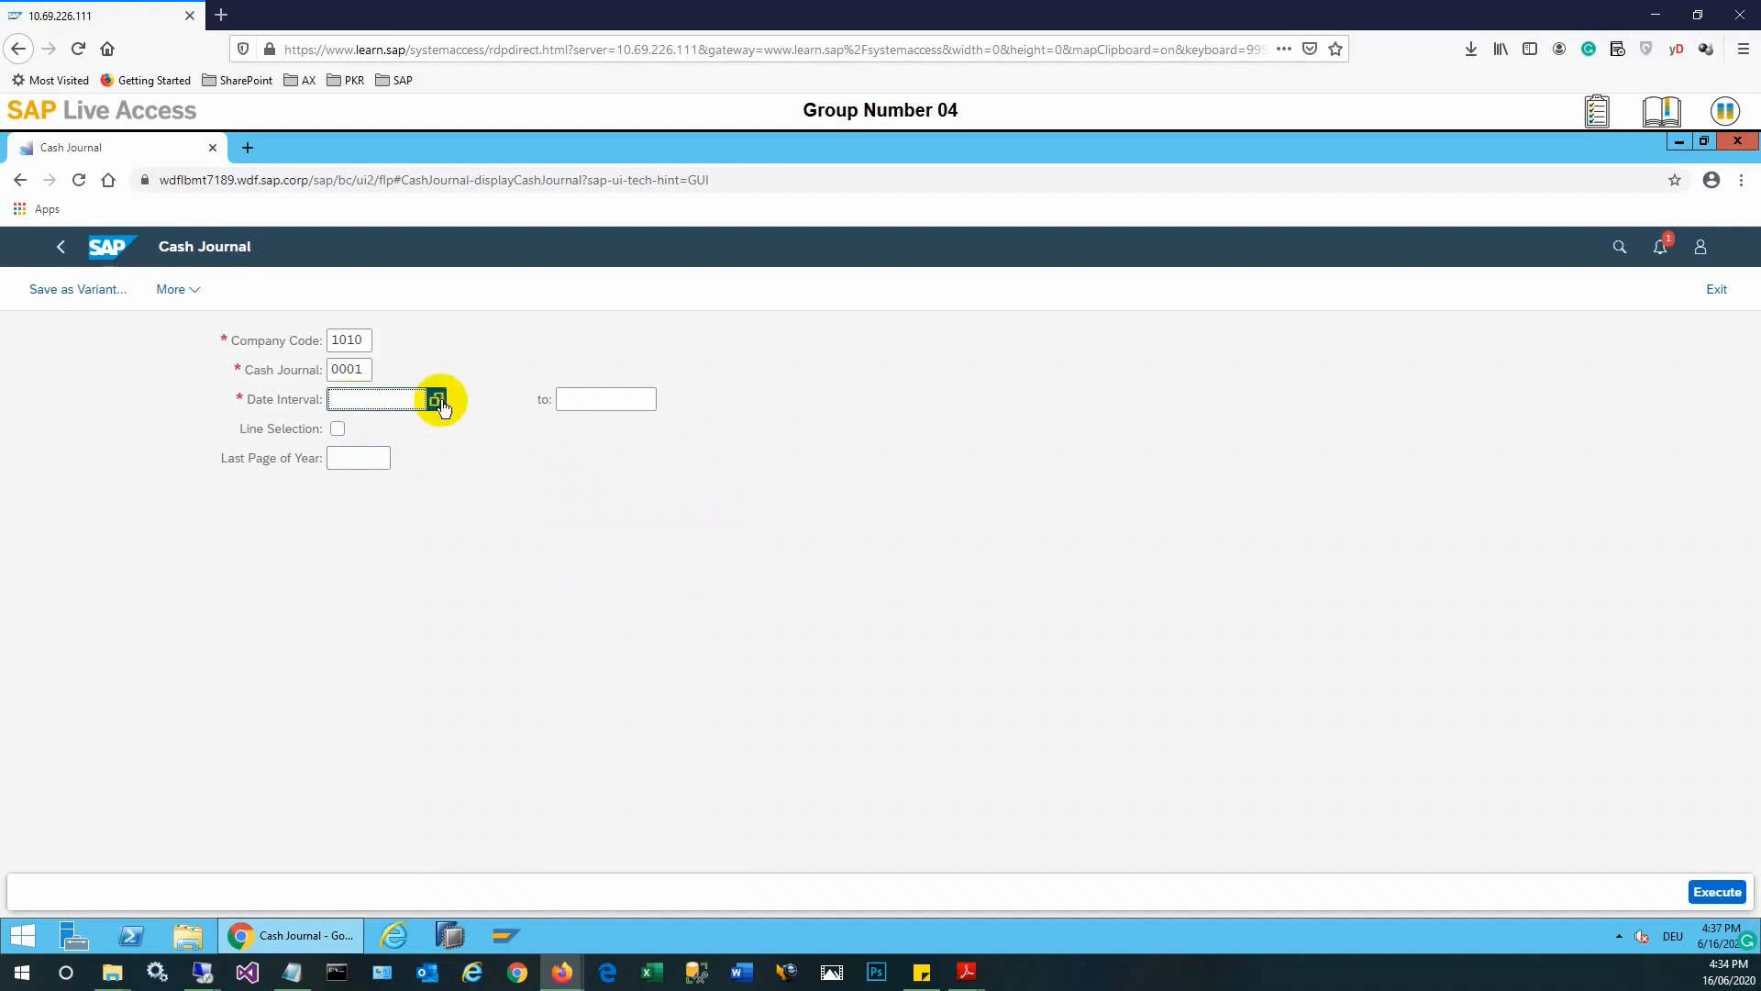
# Pick 06/15/2020 as the start date and 06/19/2020 as the end date from the calendars.
pyautogui.click(436, 399)
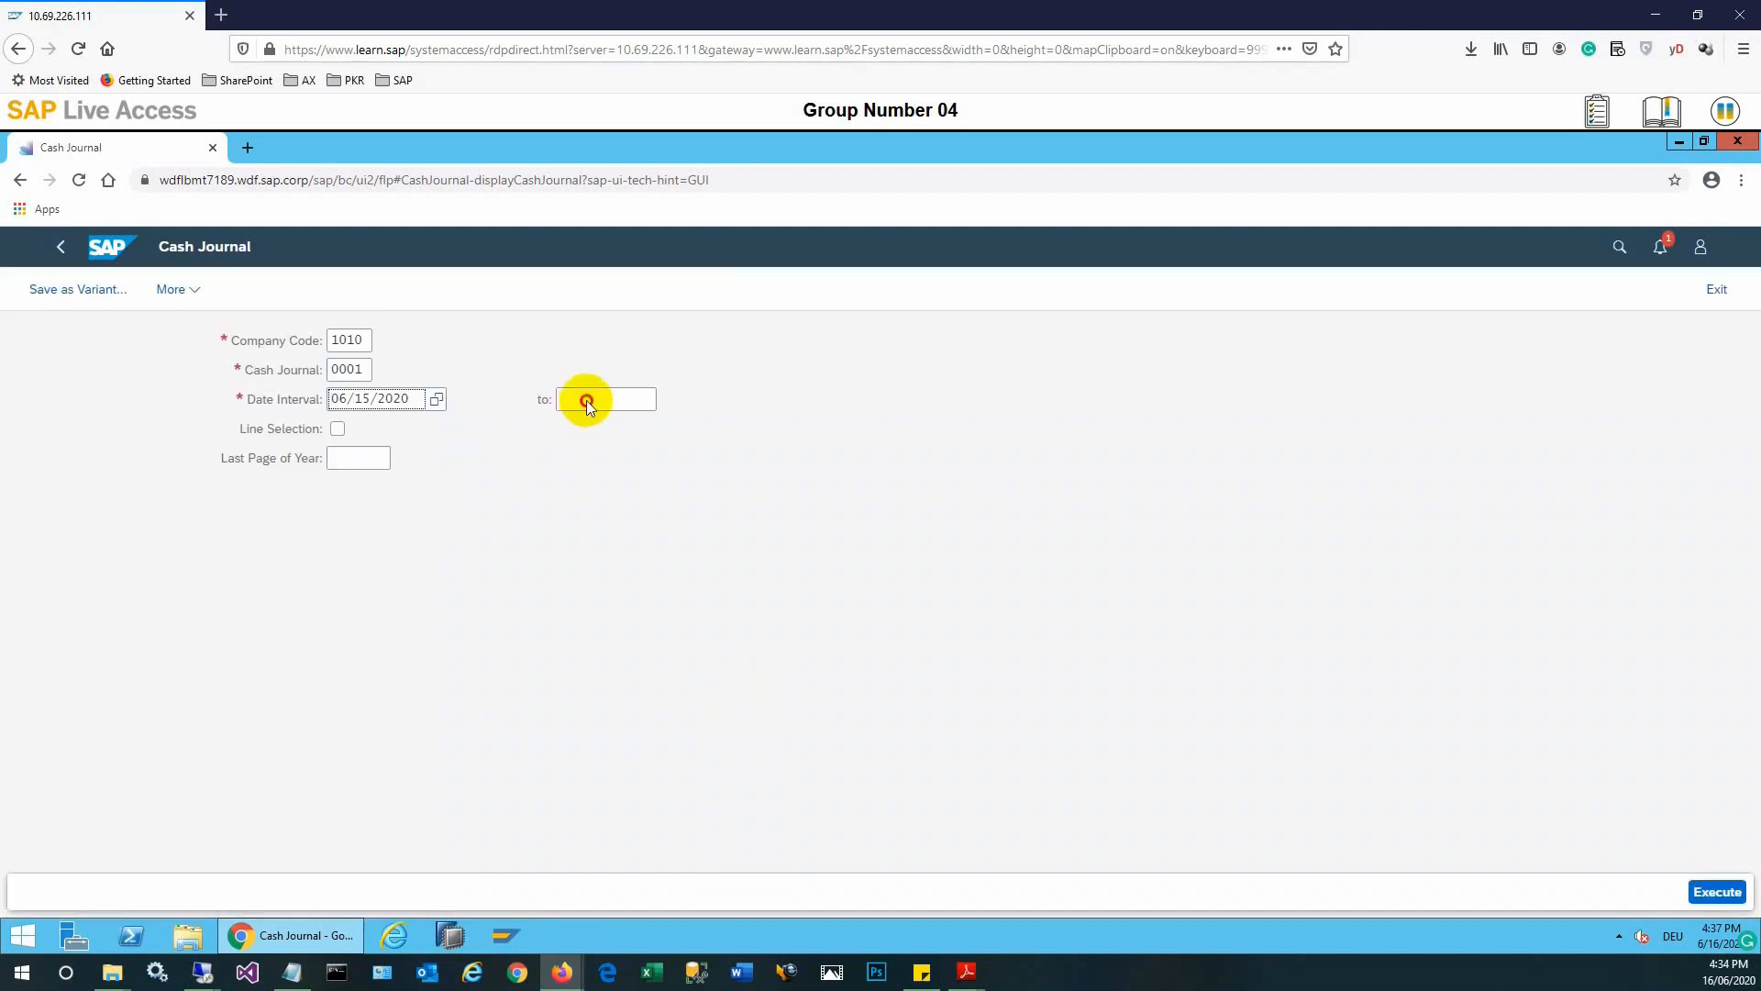
pyautogui.click(605, 399)
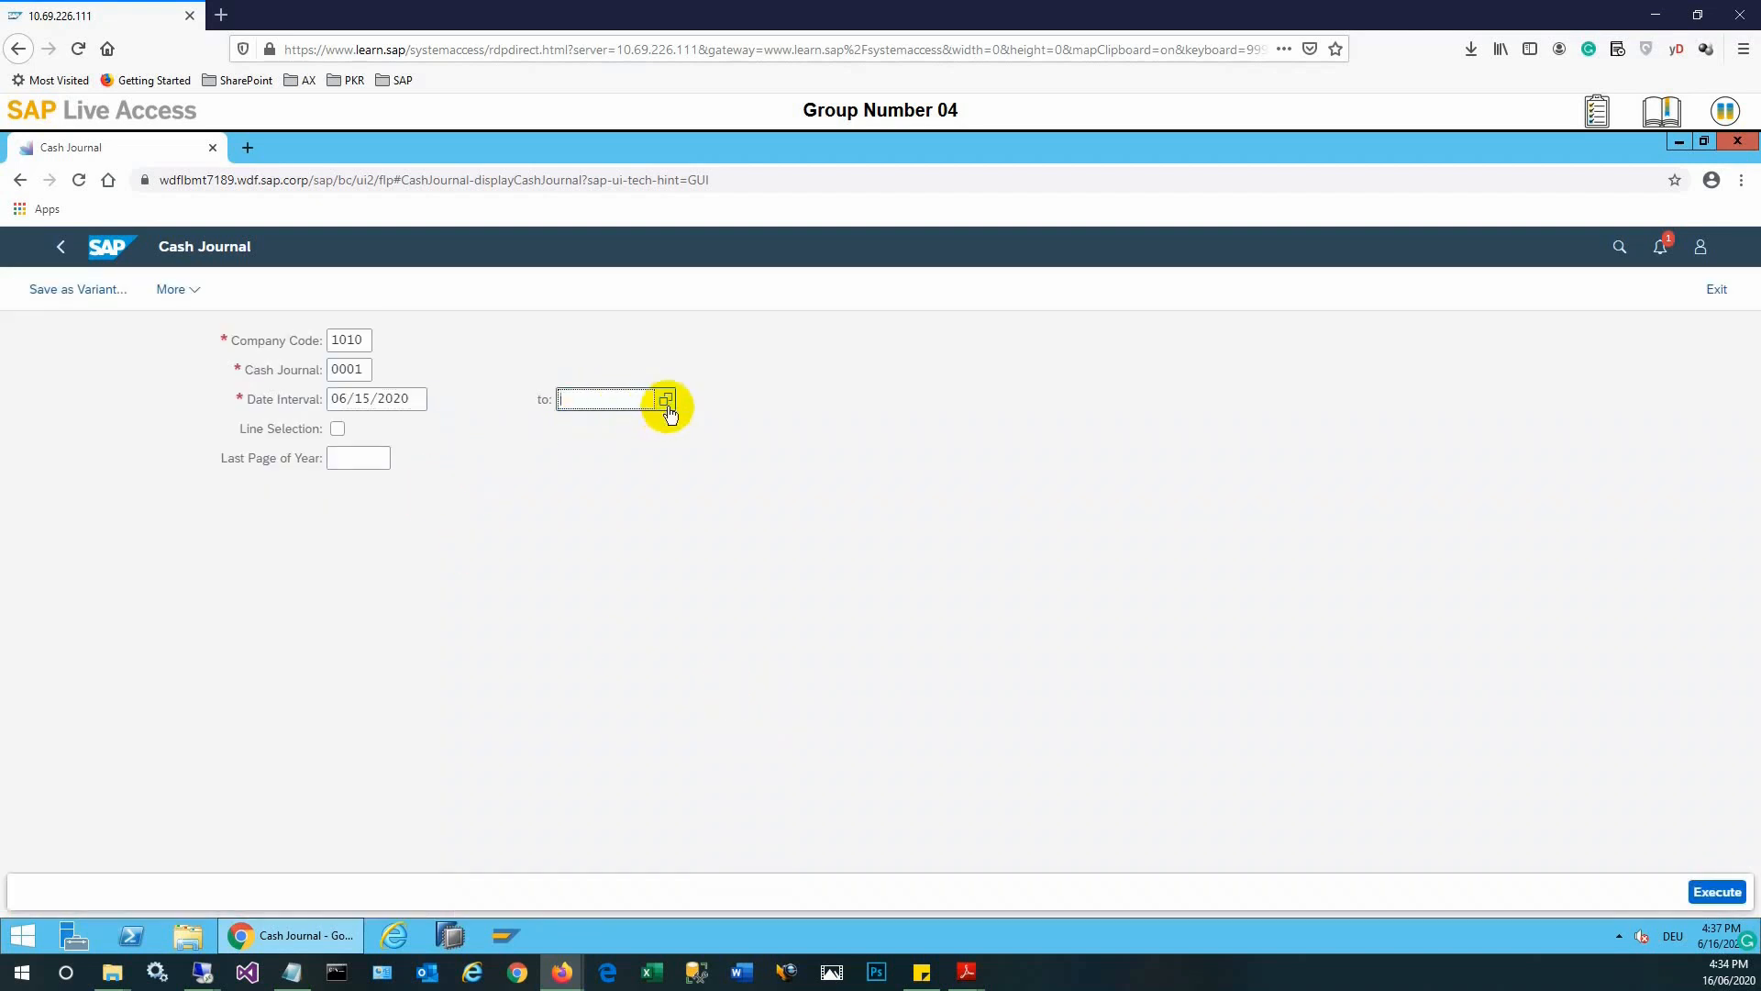
pyautogui.click(666, 401)
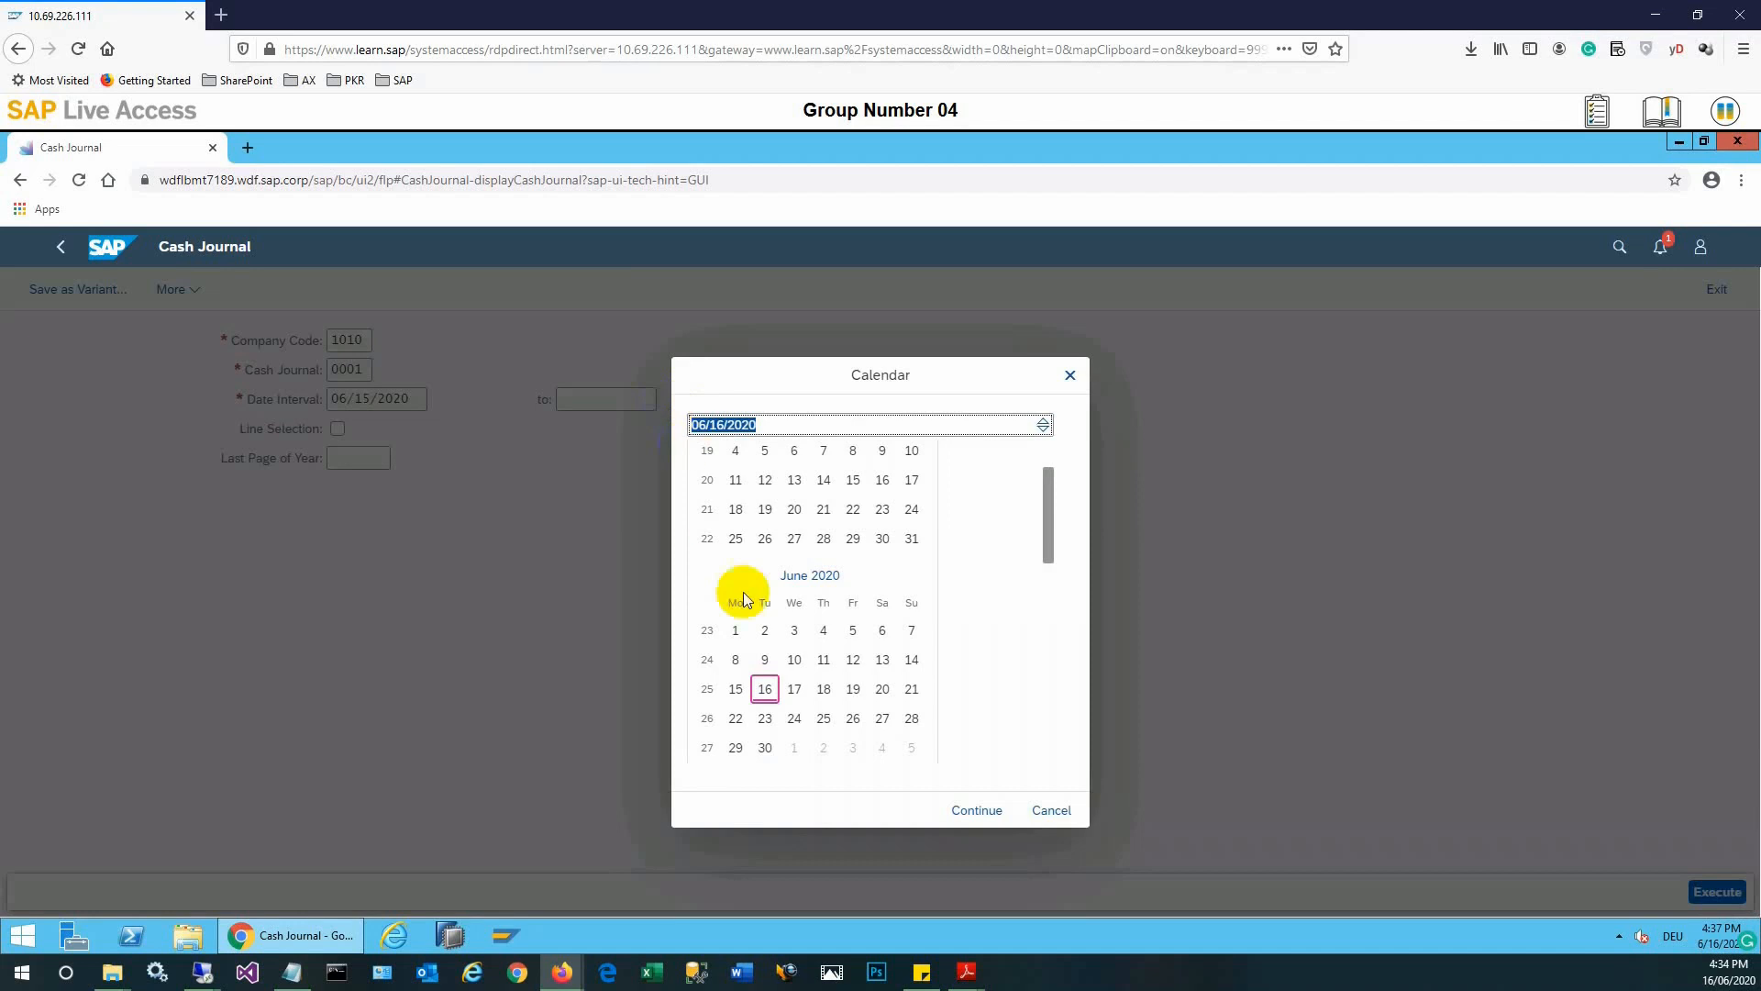
pyautogui.moveTo(855, 696)
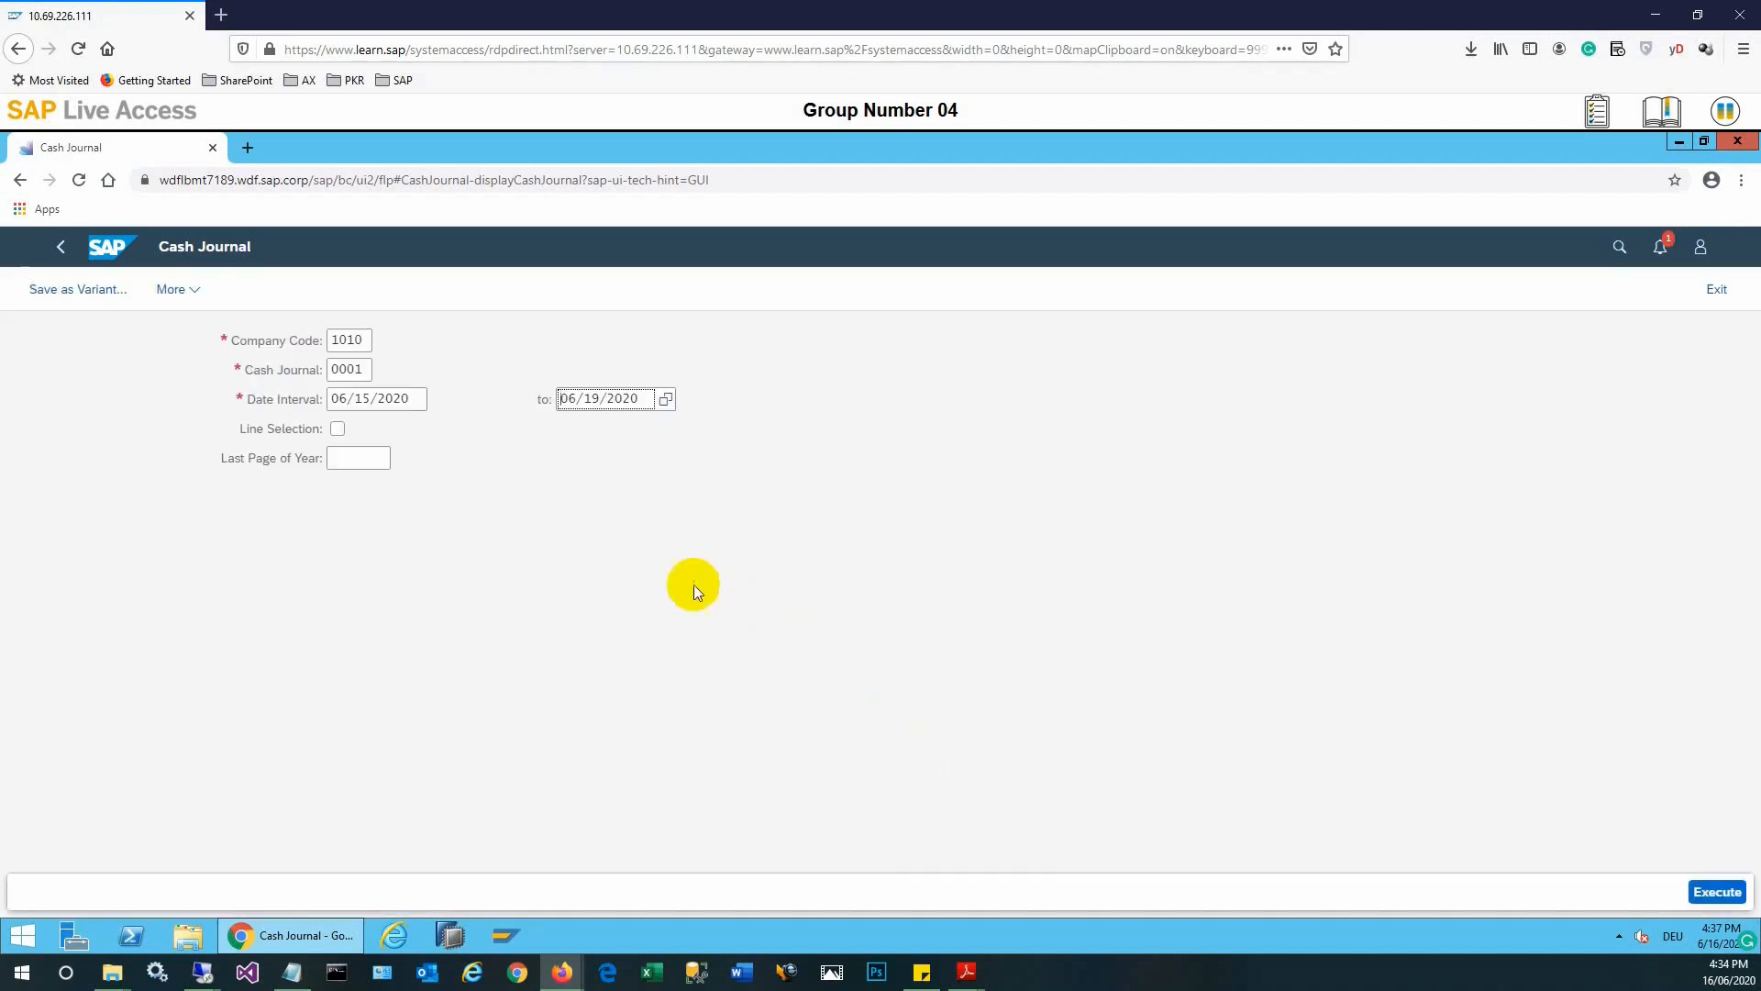
pyautogui.moveTo(524, 529)
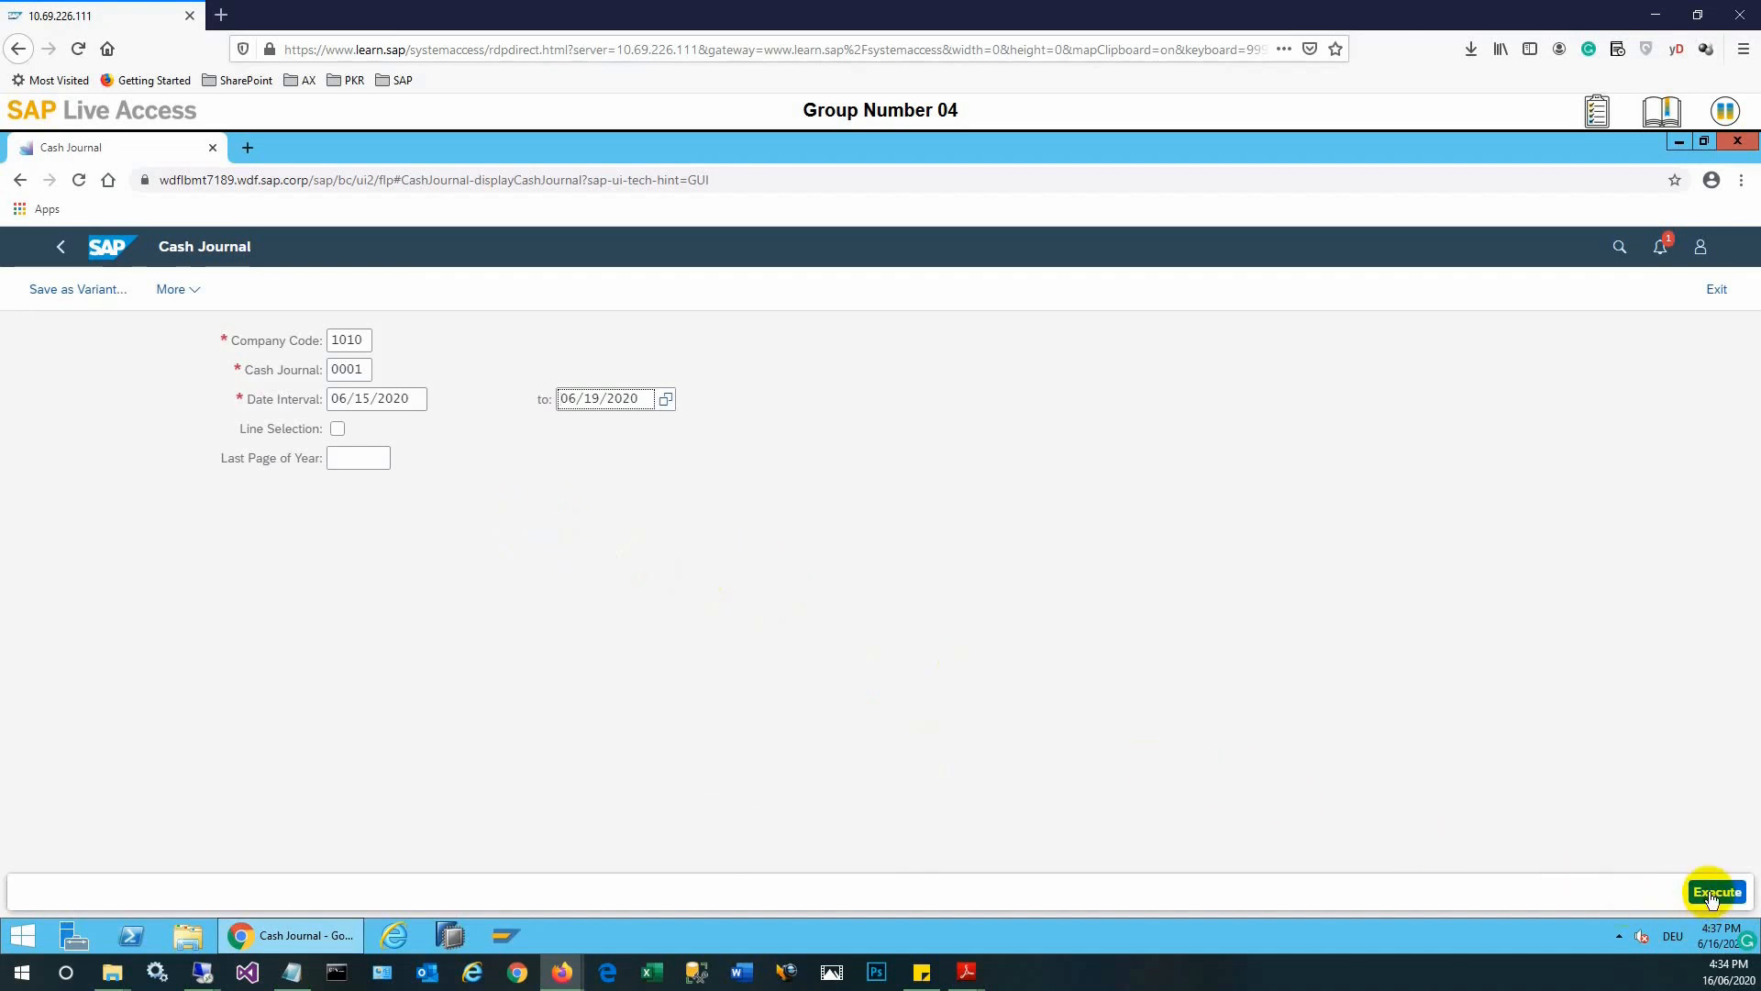
pyautogui.moveTo(1716, 891)
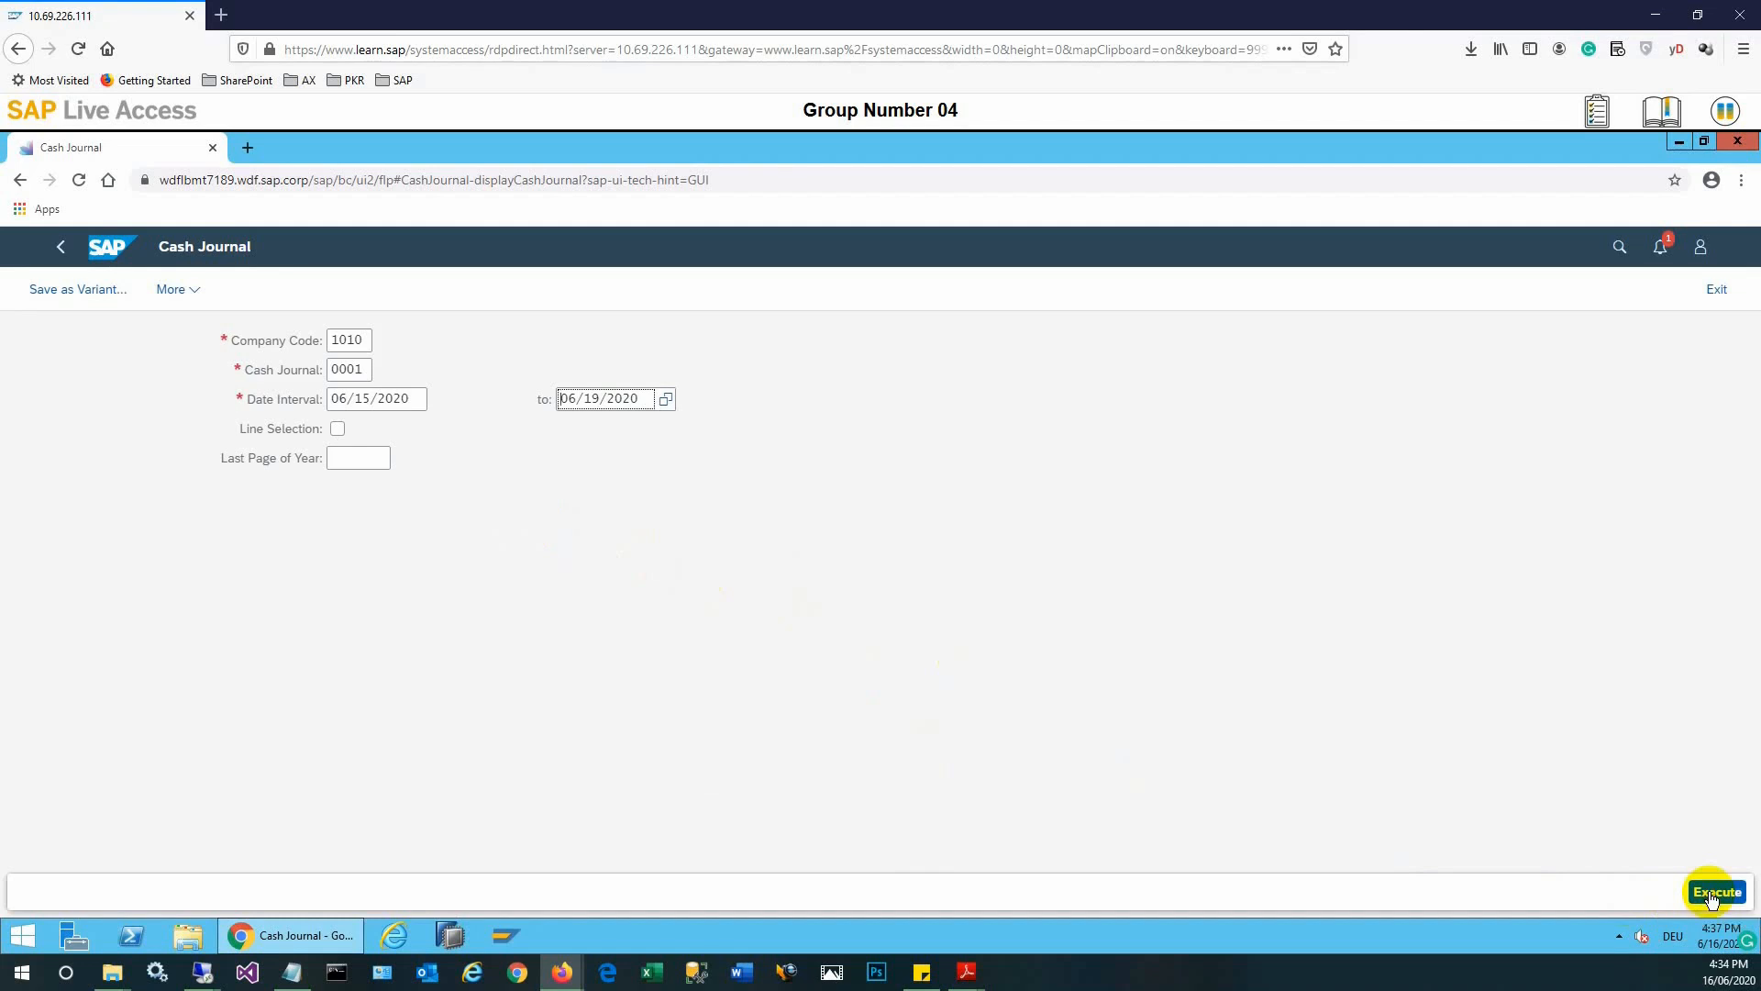
# Execute the Cash Journal report for 06/15–06/19/2020, showing a 700.00 EUR closing balance.
pyautogui.click(1717, 891)
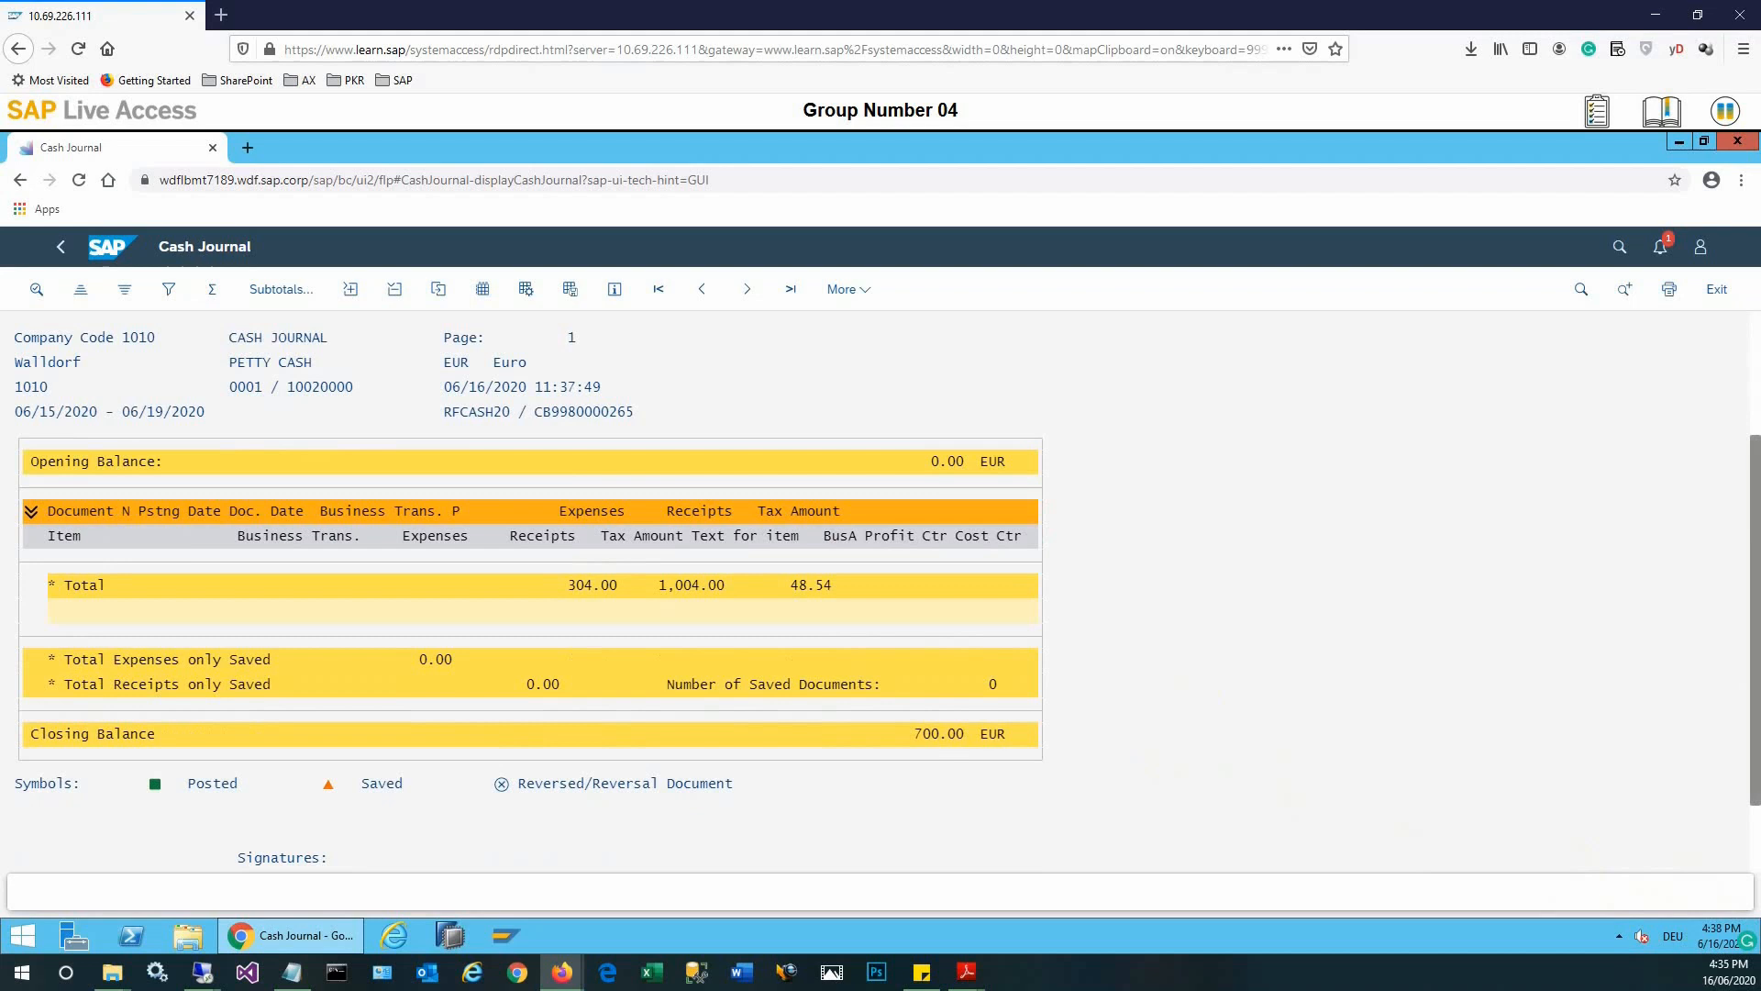
pyautogui.moveTo(1314, 460)
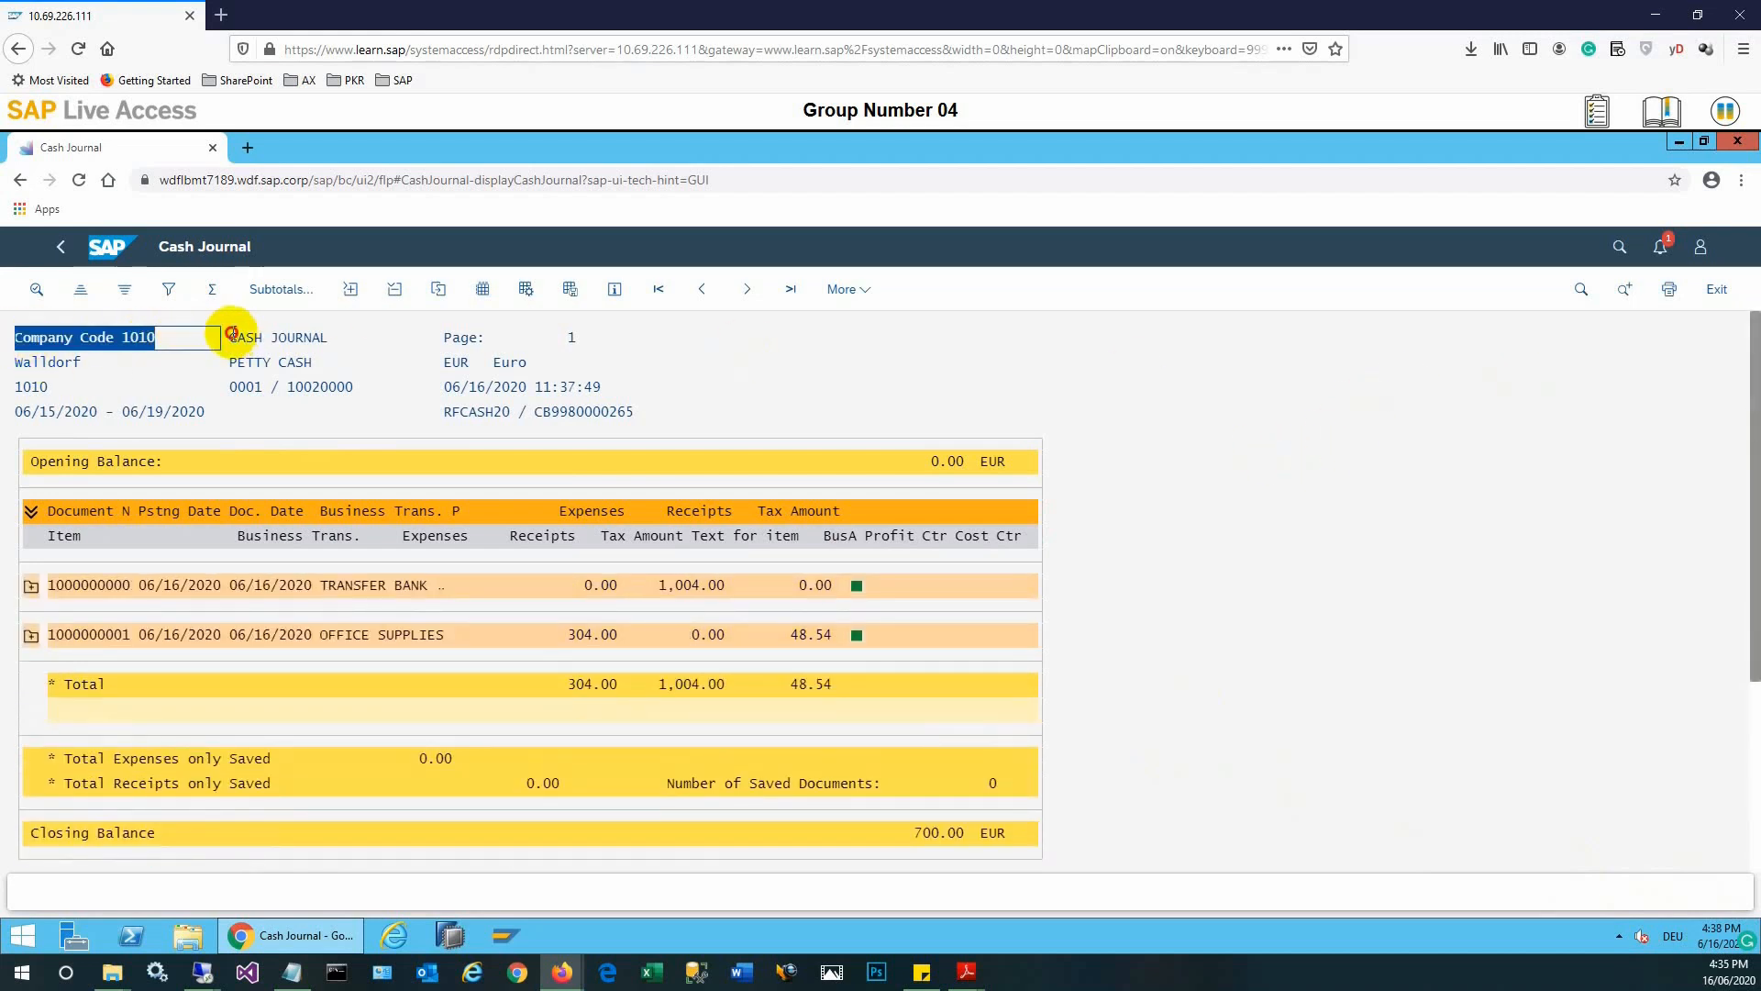
pyautogui.click(279, 336)
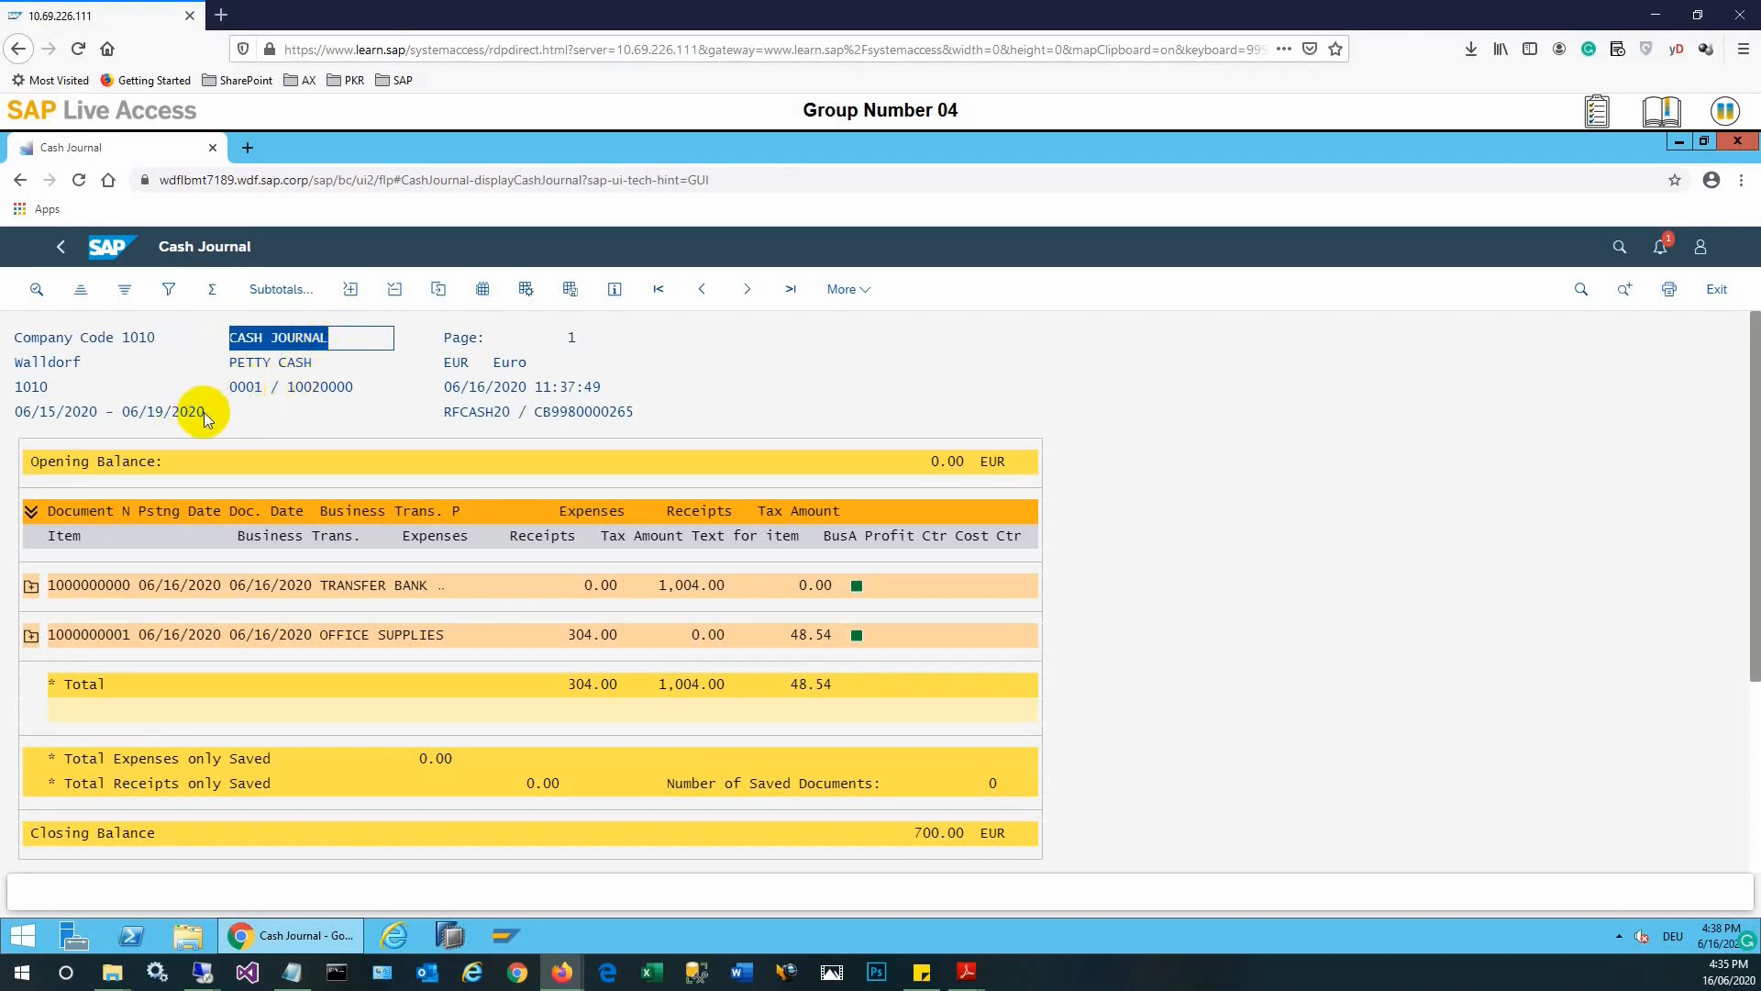
pyautogui.click(163, 411)
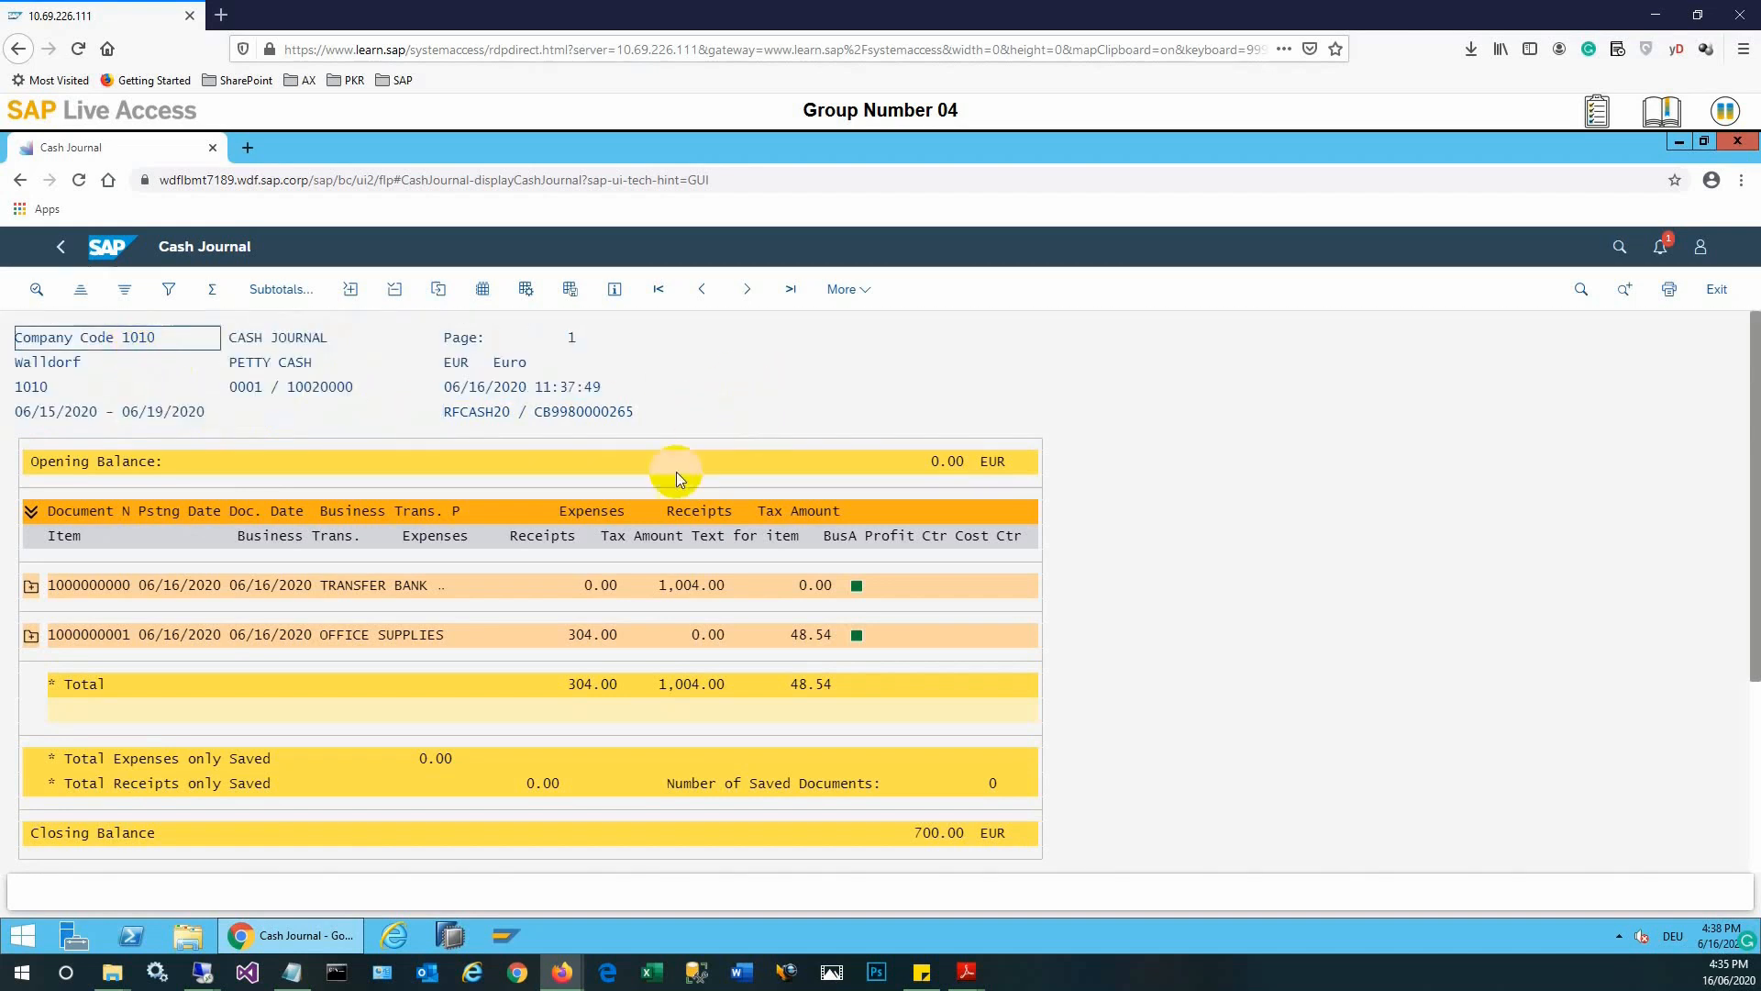
pyautogui.moveTo(342, 535)
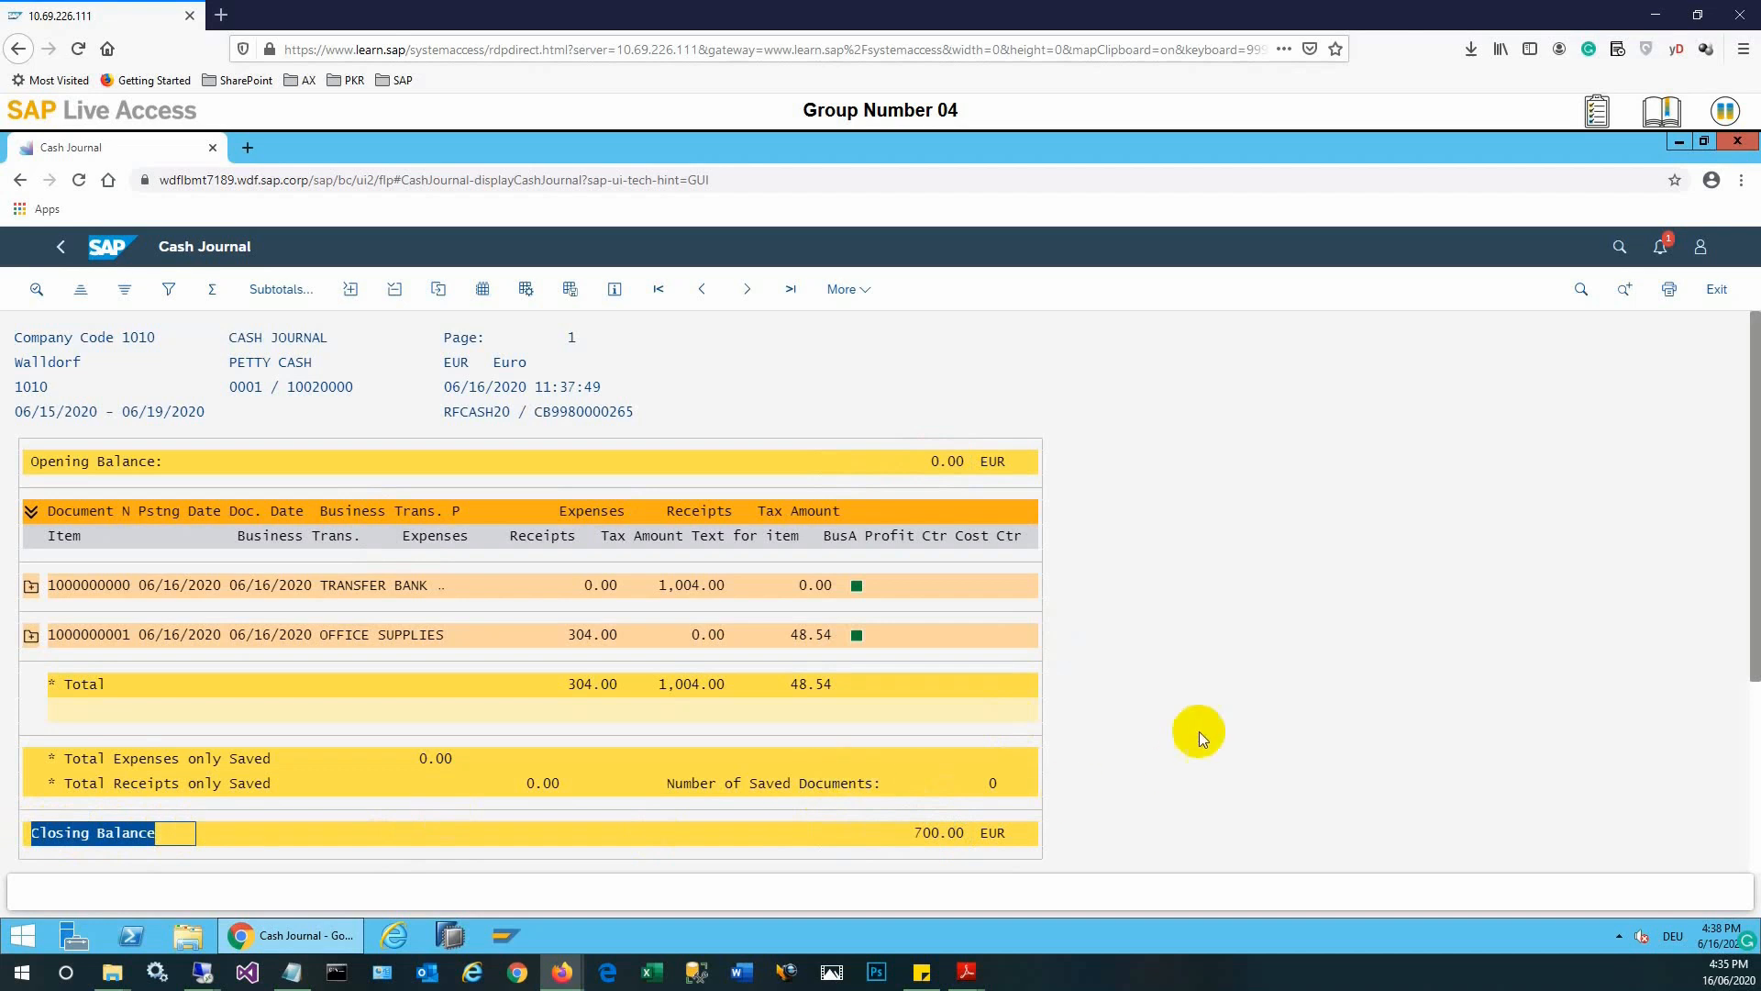
pyautogui.moveTo(1221, 686)
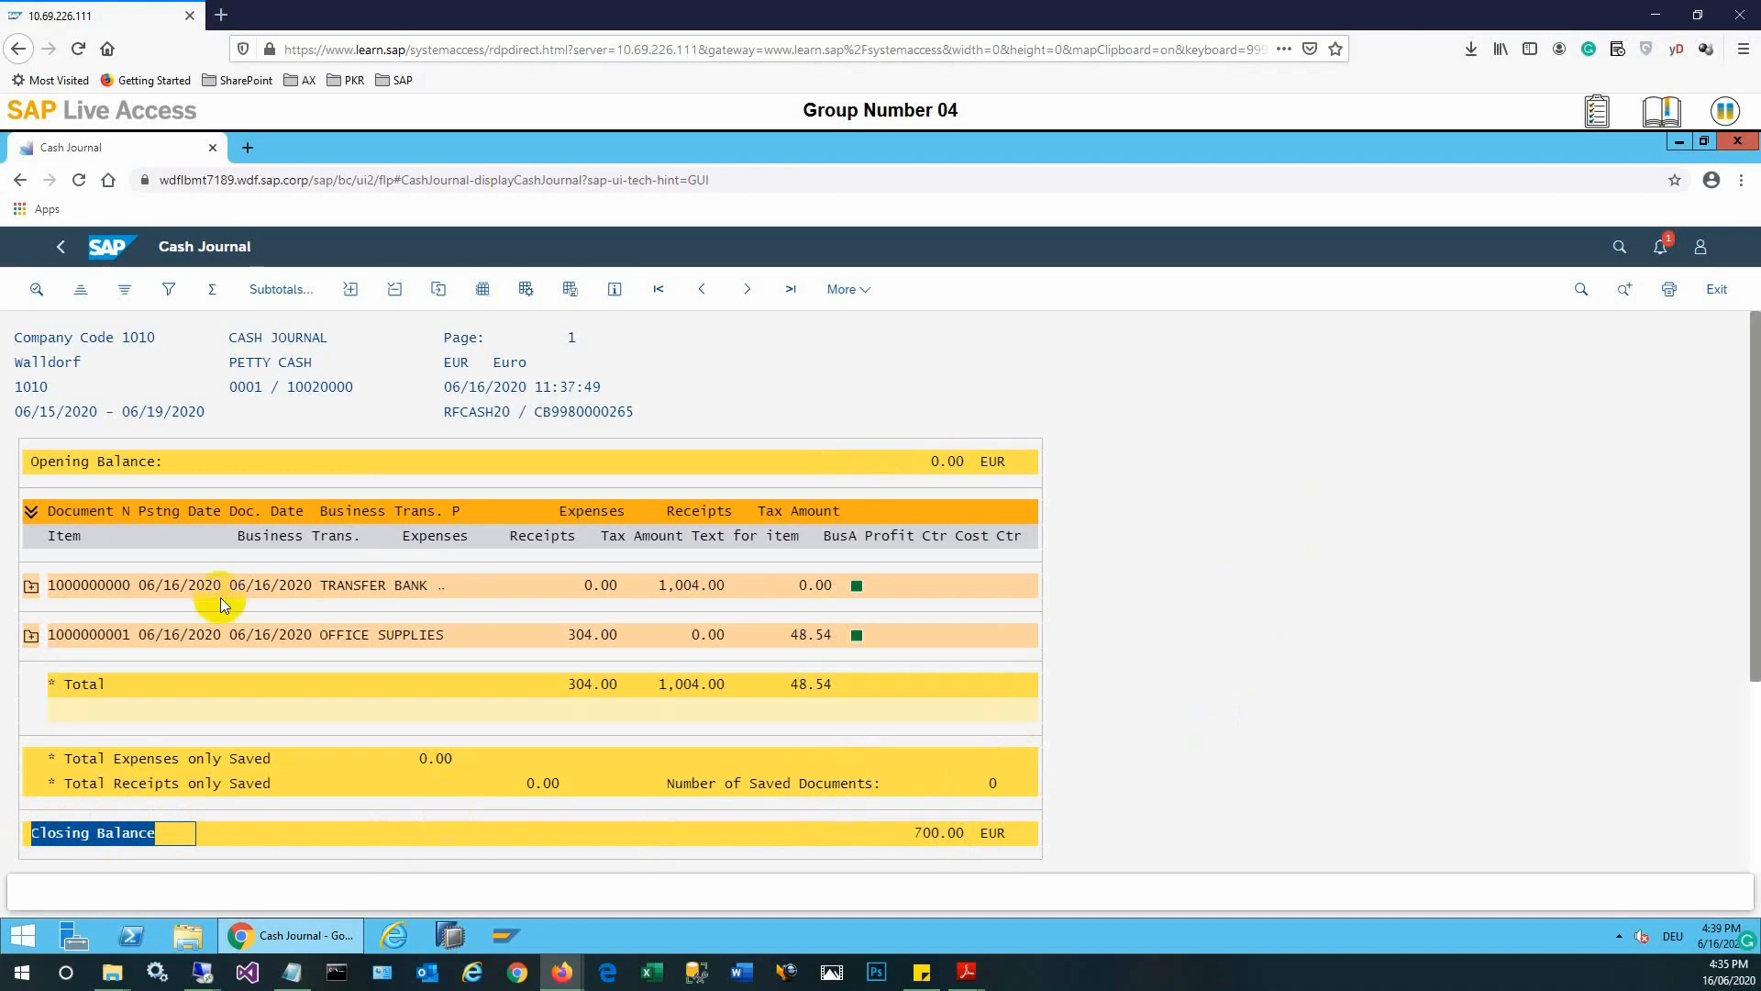
# Expand the TRANSFER BANK and OFFICE SUPPLIES entries, then go back to the launchpad home.
pyautogui.click(31, 584)
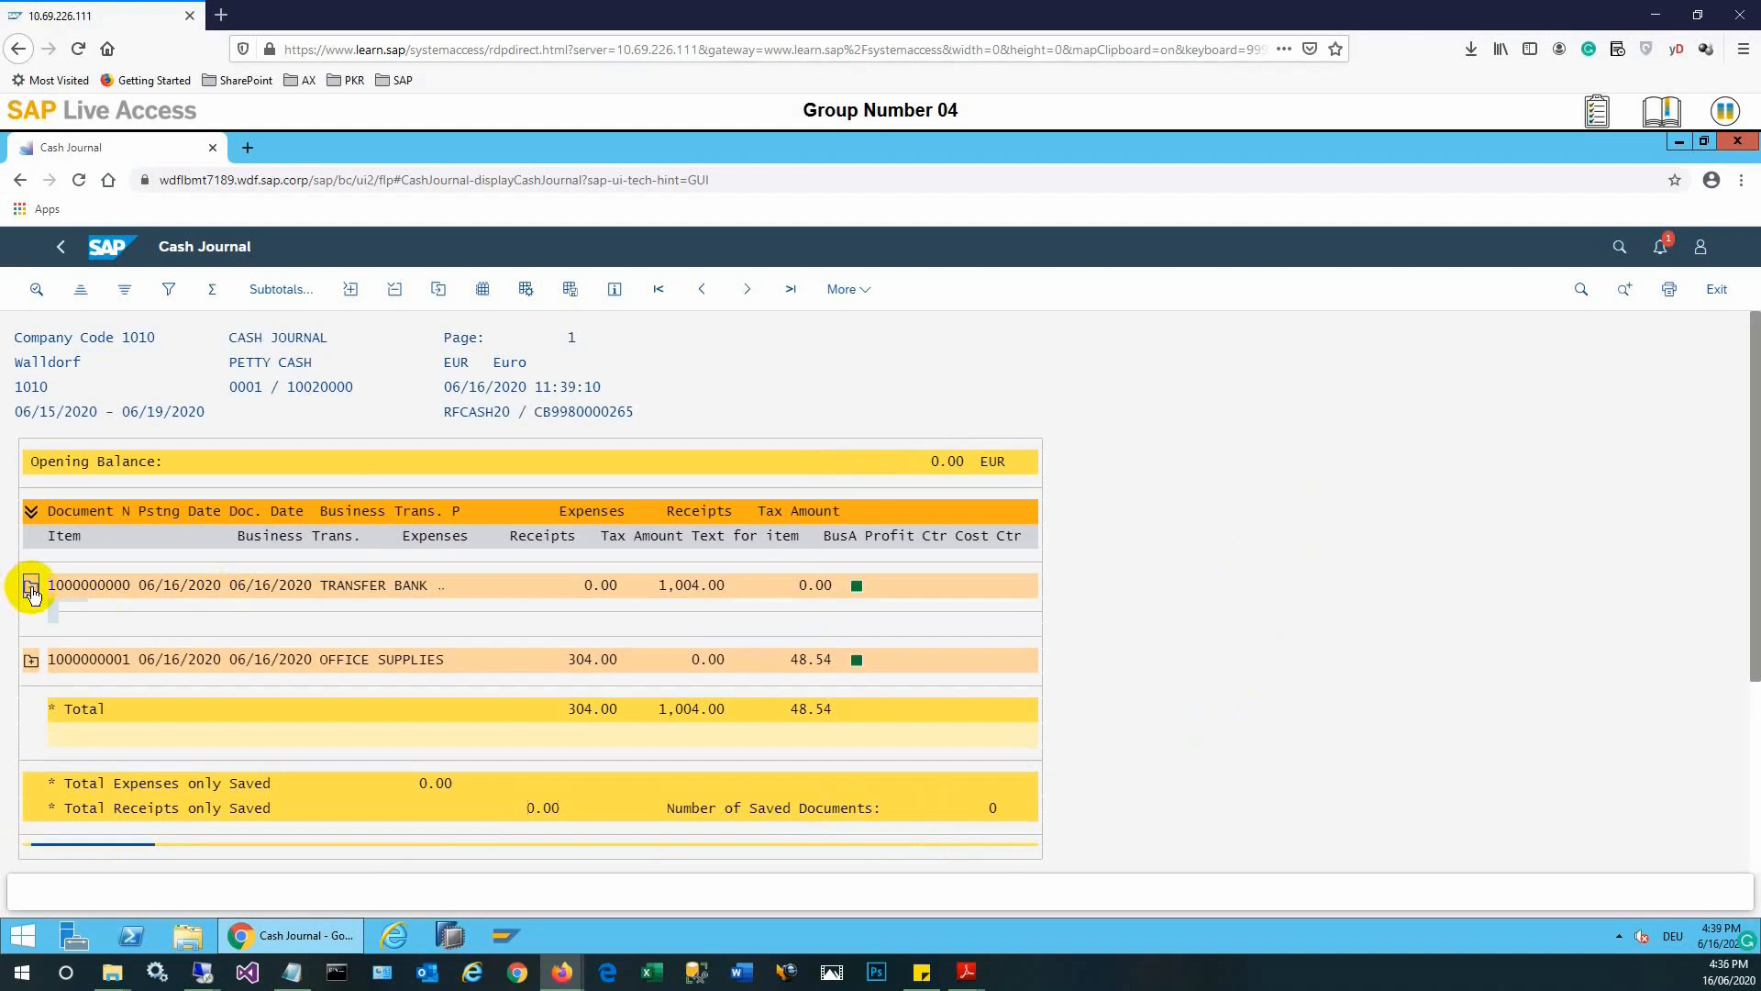
pyautogui.click(31, 585)
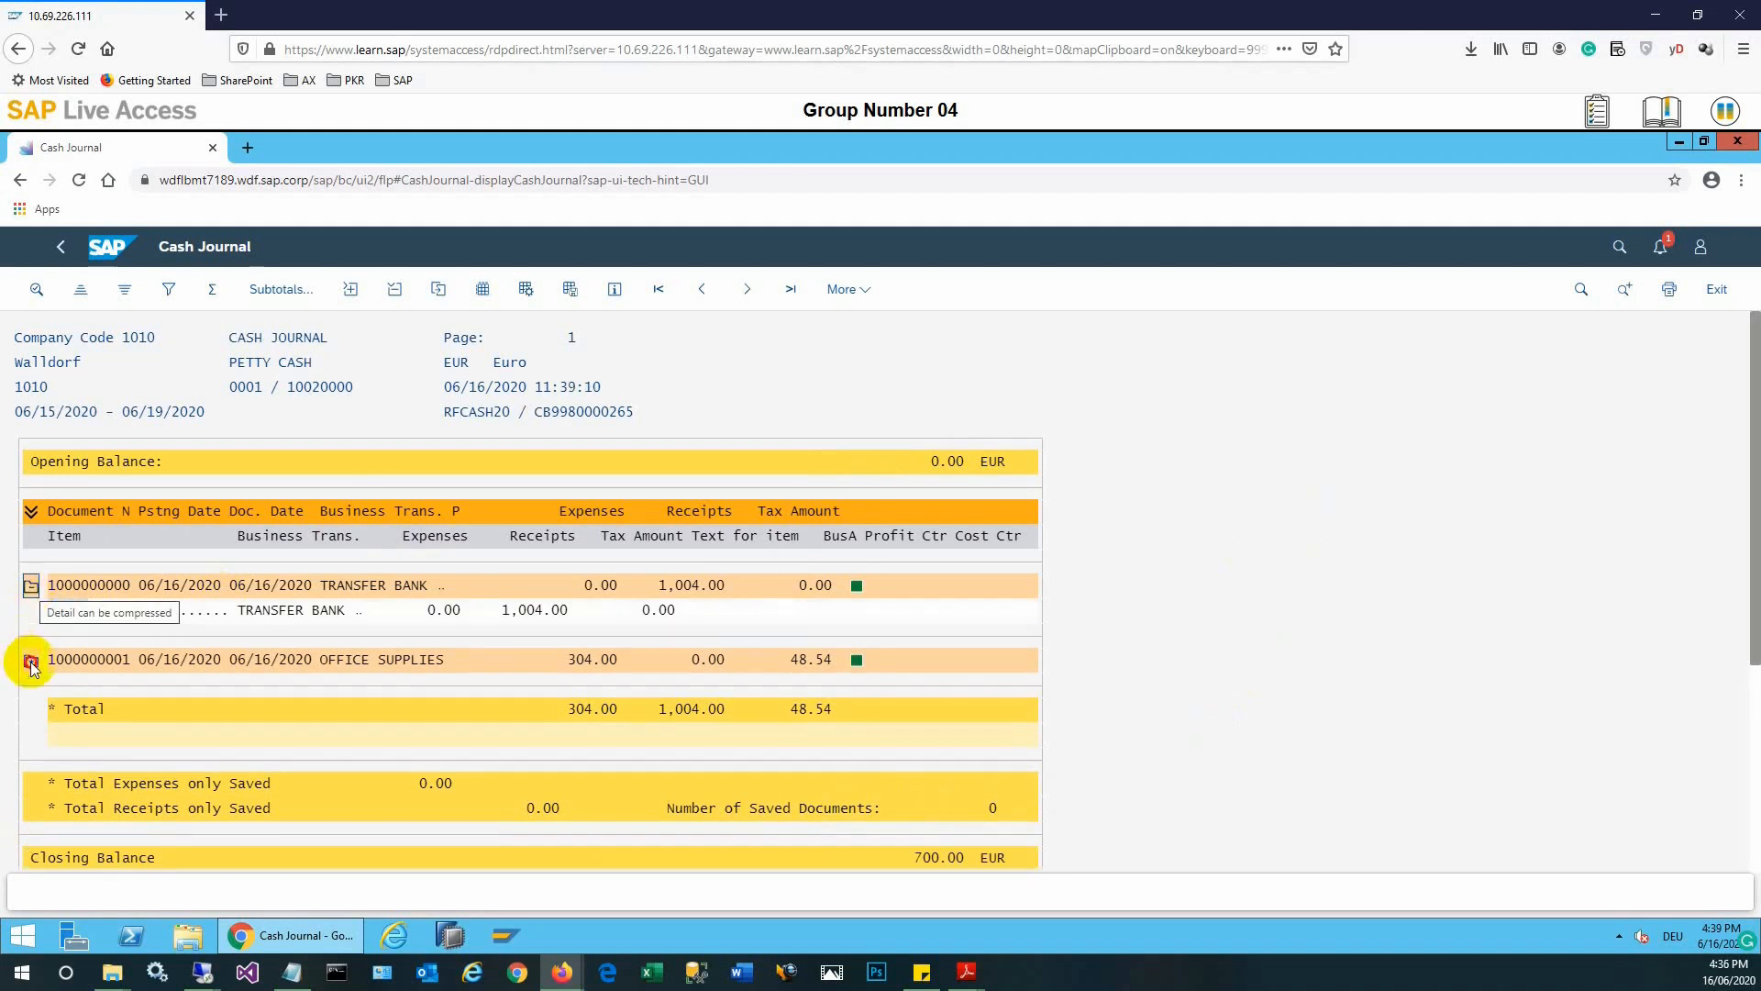
pyautogui.click(30, 660)
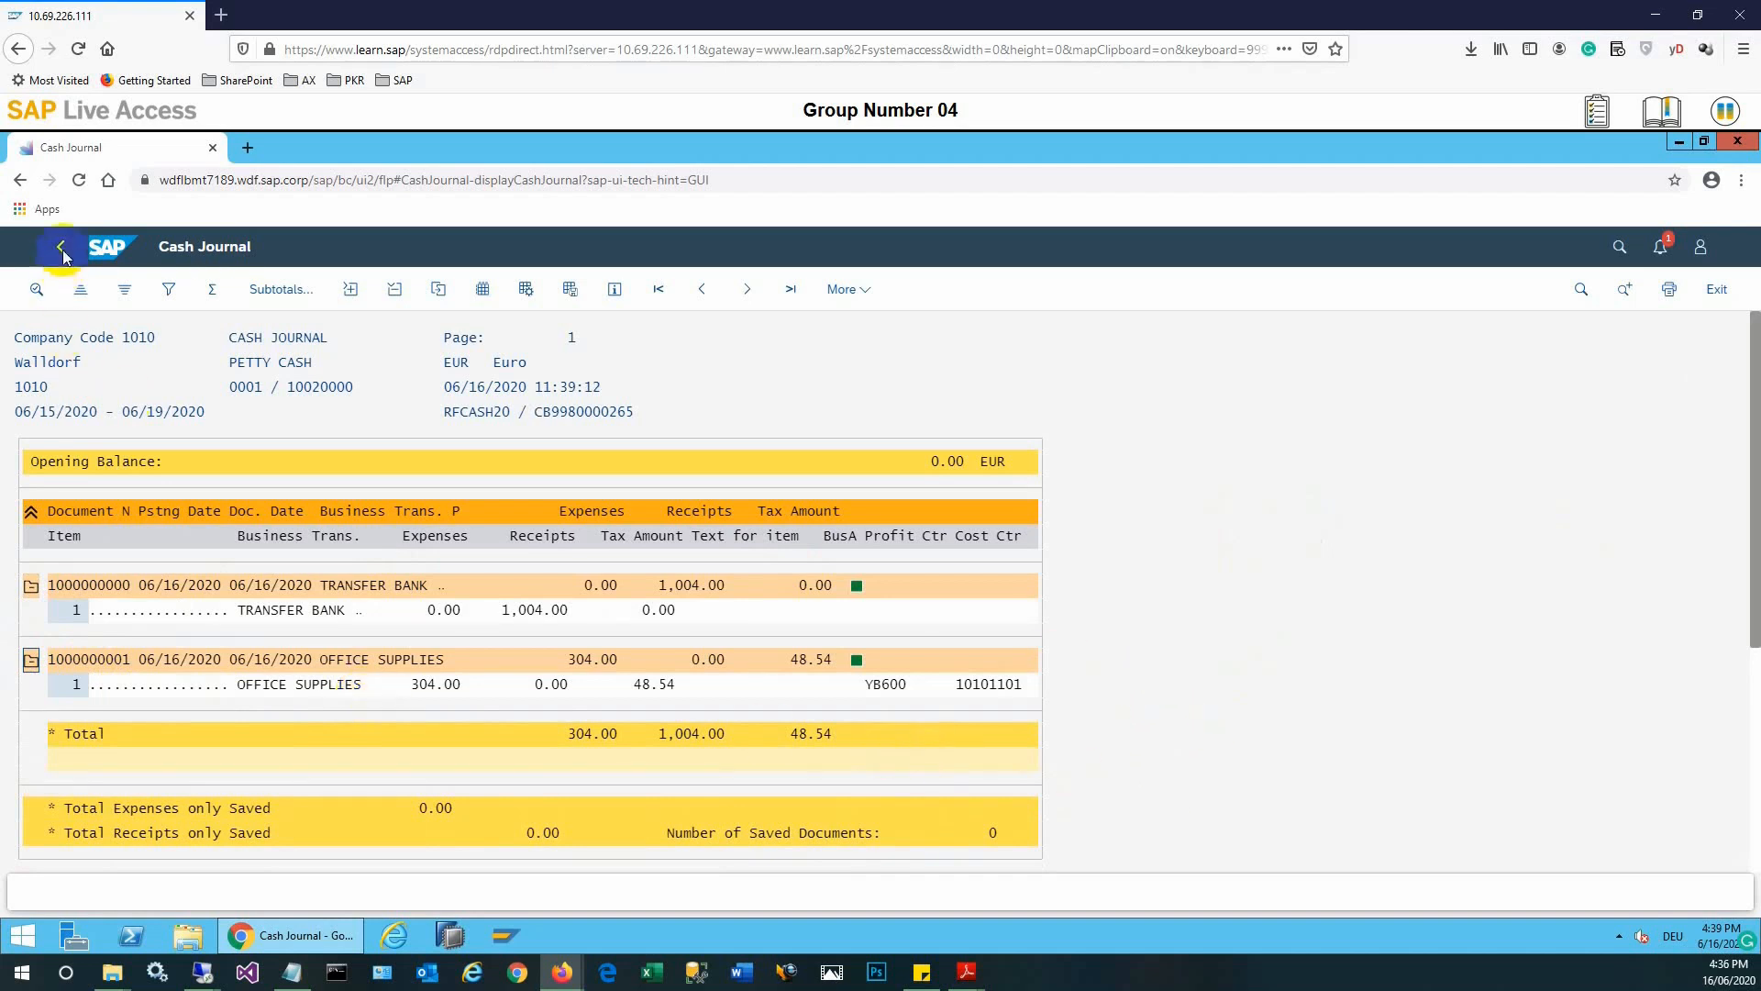
pyautogui.moveTo(62, 246)
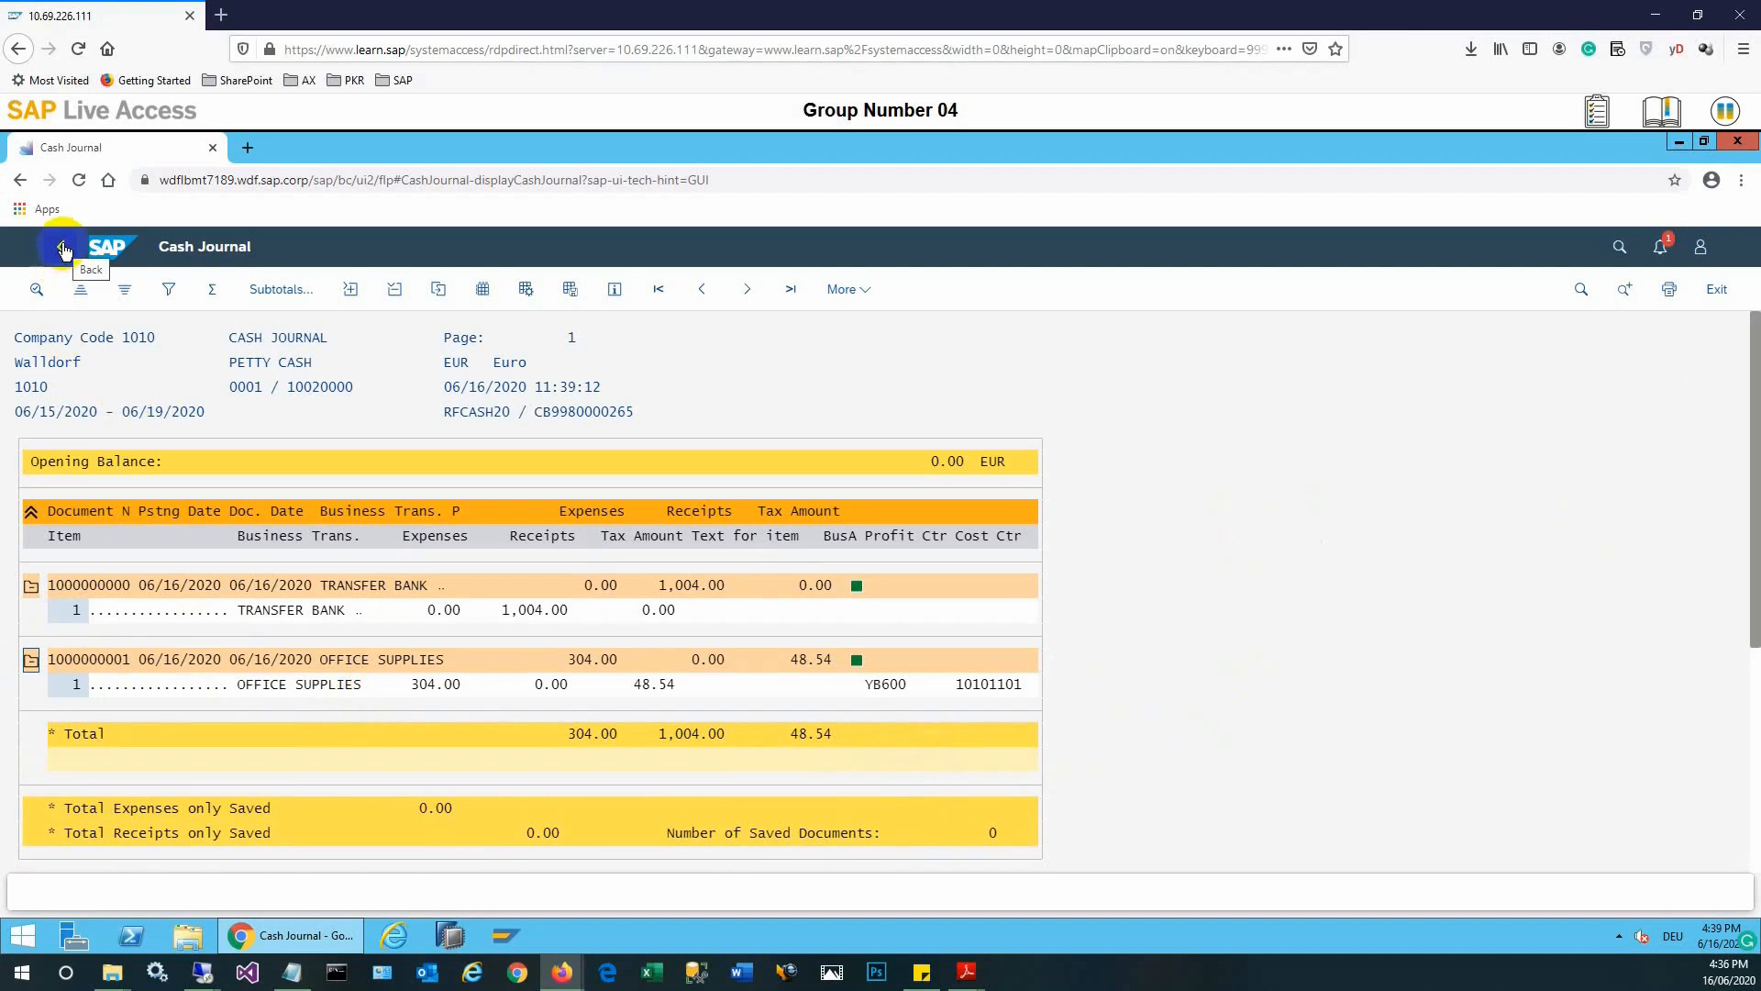
pyautogui.click(62, 247)
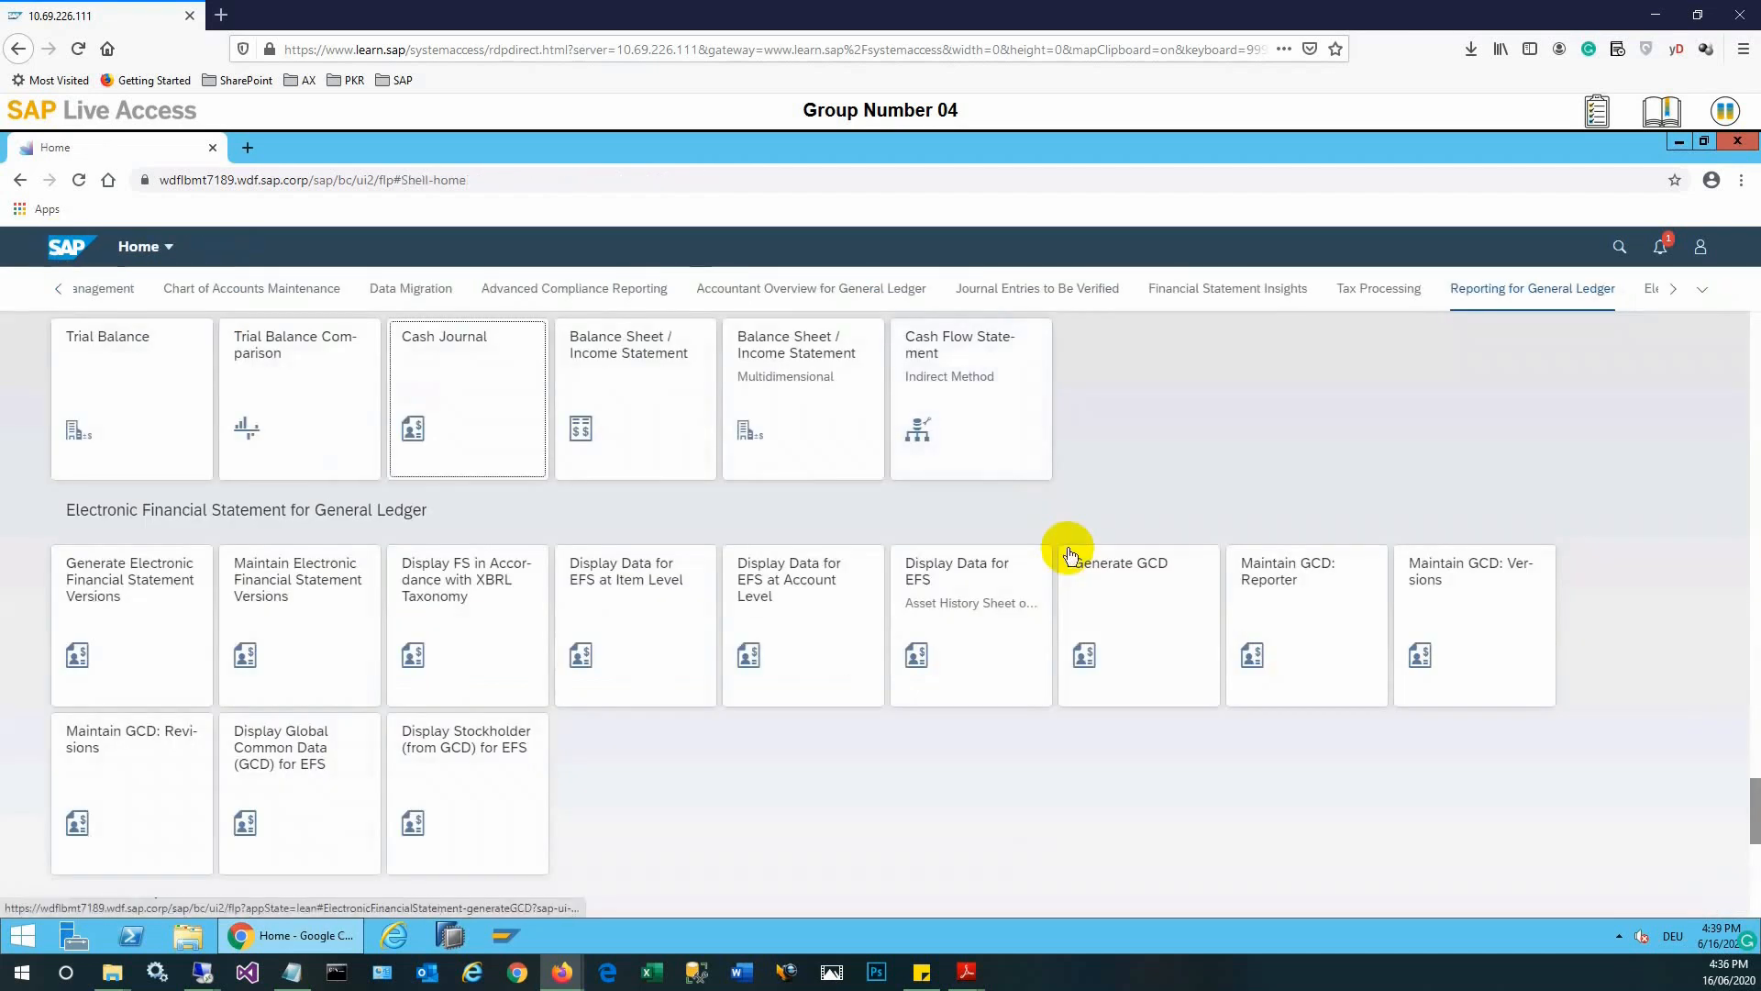